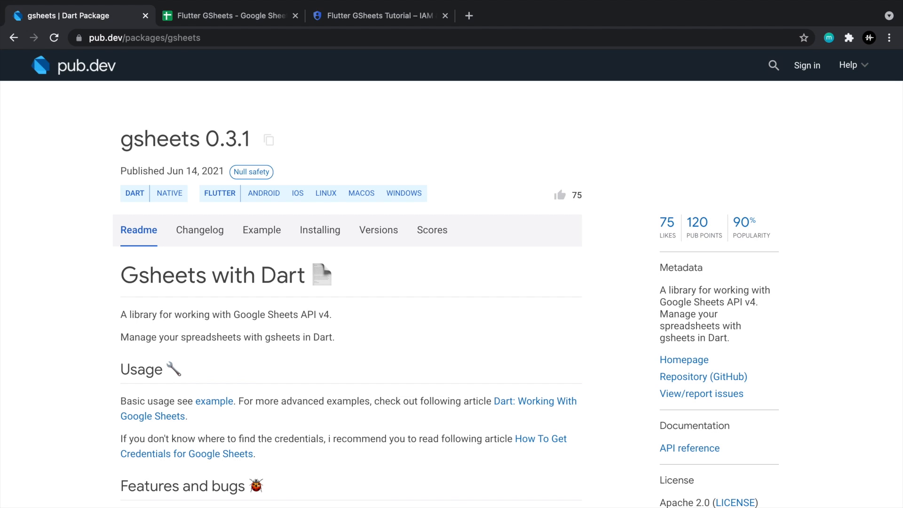
# Step: Browse the open page and switch to the Google Sheets home tab
pyautogui.doubleClick(160, 138)
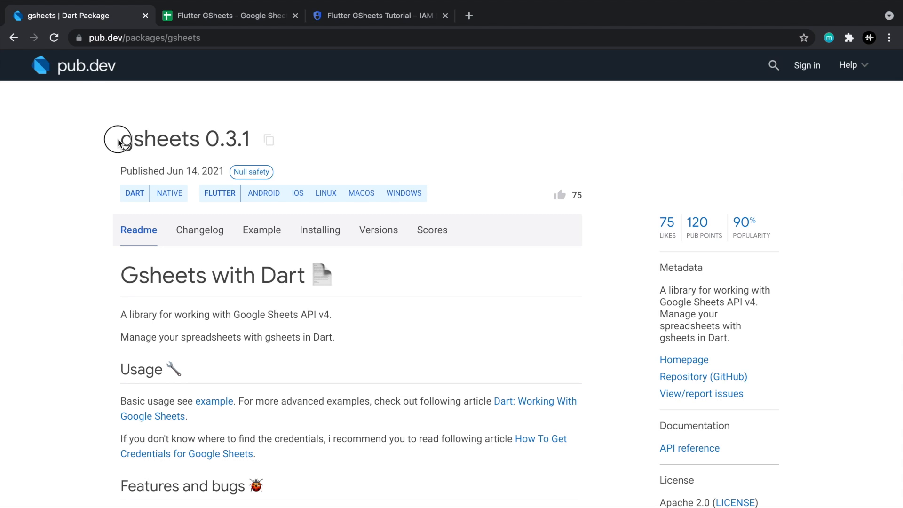
pyautogui.scroll(-3)
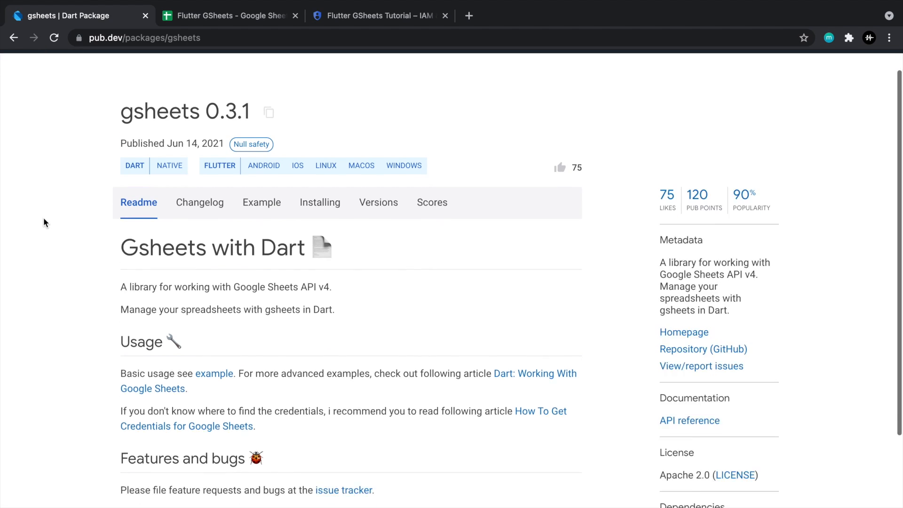
pyautogui.scroll(-3)
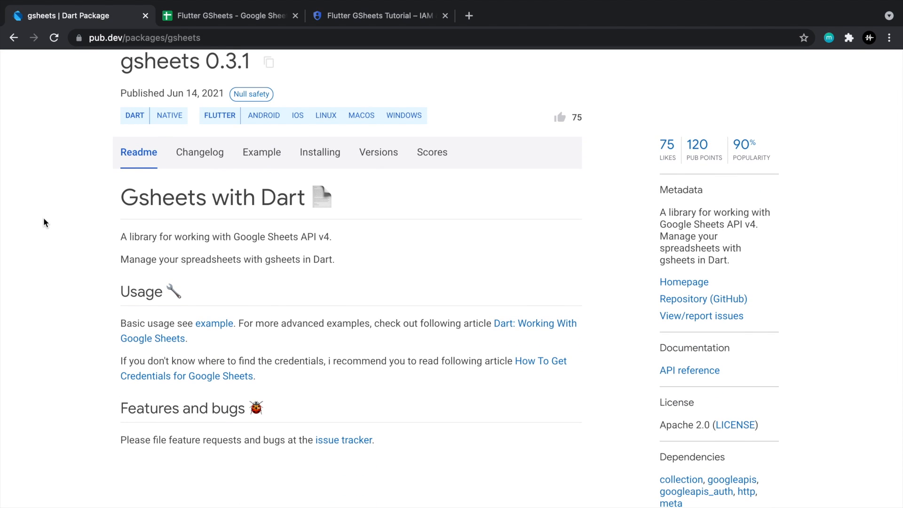
pyautogui.click(227, 16)
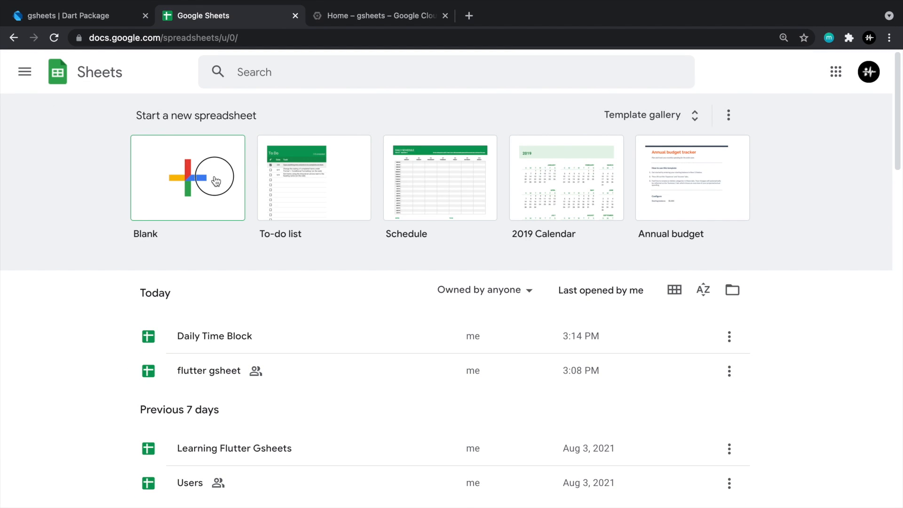
# Step: Create a blank spreadsheet and rename it 'Flutter GSheet'
pyautogui.click(187, 178)
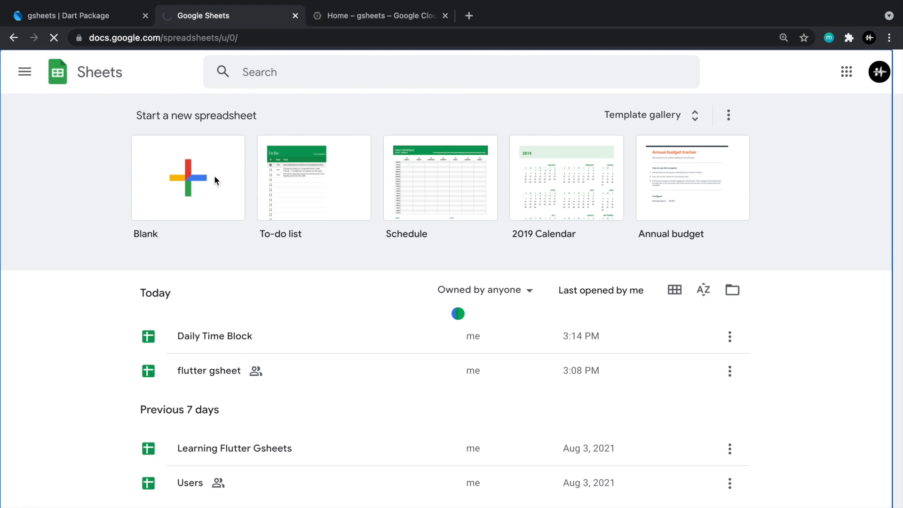
pyautogui.click(189, 178)
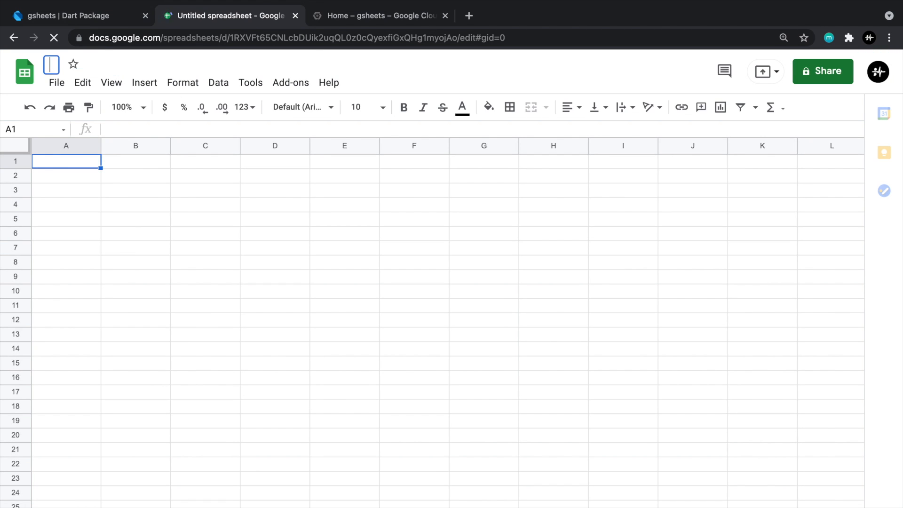
pyautogui.write('Flutter GSheet')
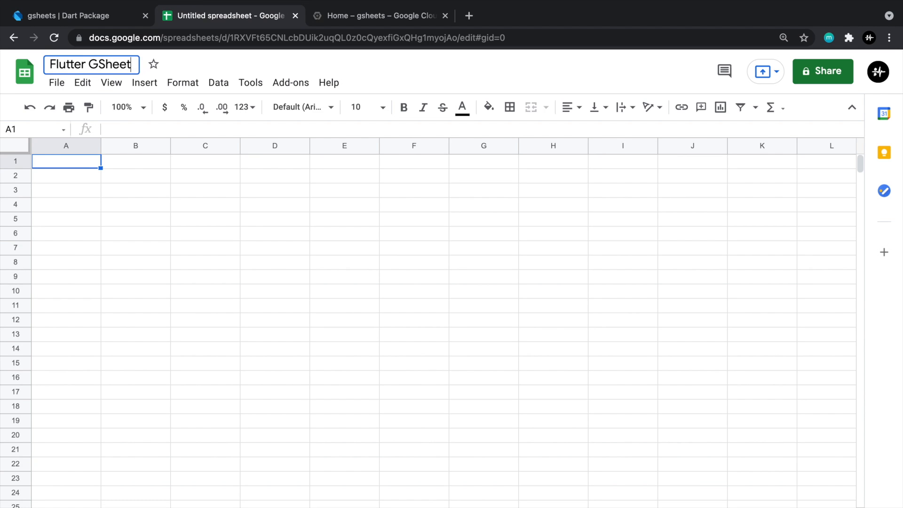
pyautogui.click(380, 16)
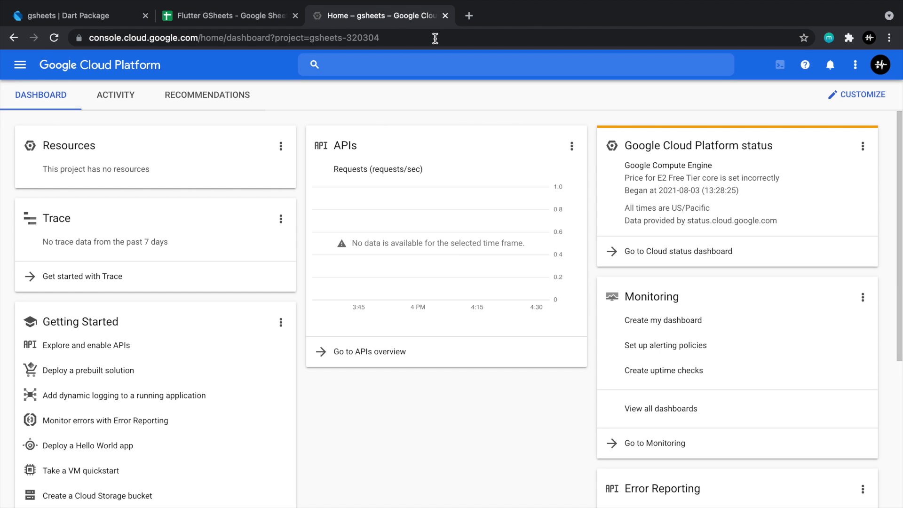
# Step: Create a Google Cloud project named 'Flutter GSheets Tutorial' and switch to it
pyautogui.click(201, 65)
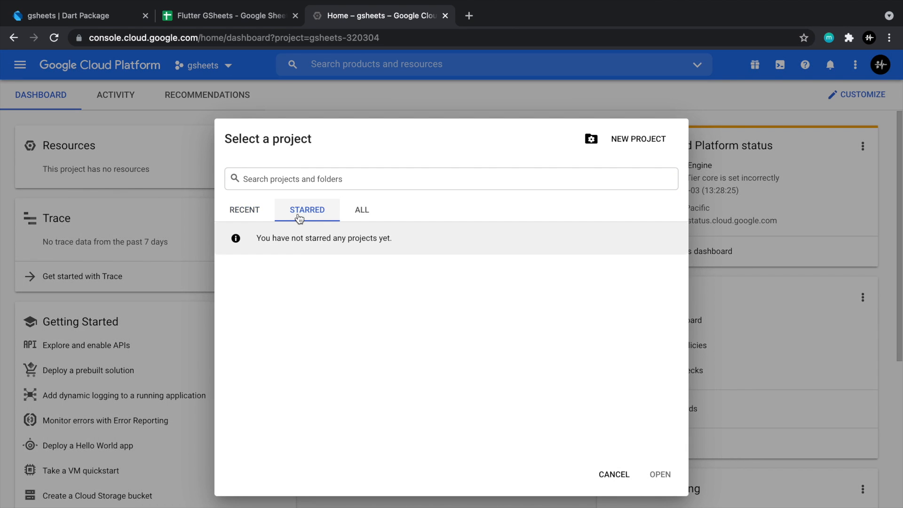
pyautogui.moveTo(643, 167)
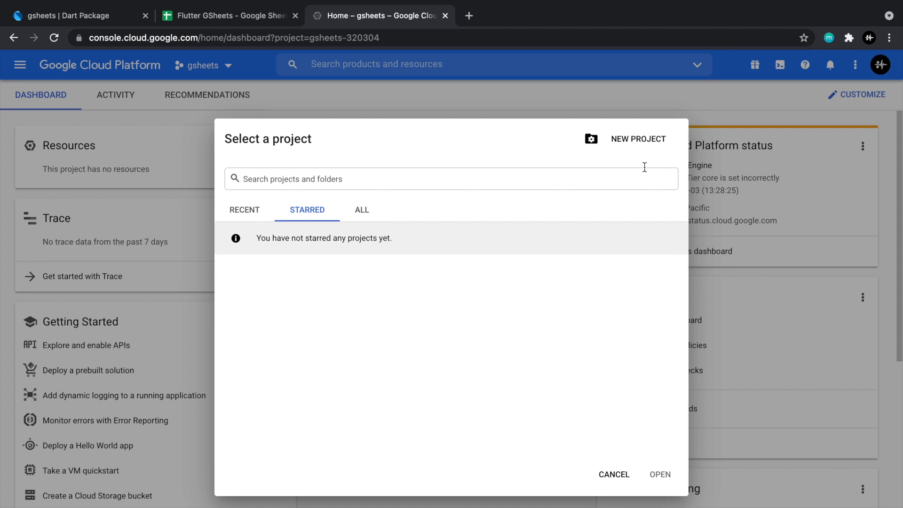
pyautogui.click(638, 139)
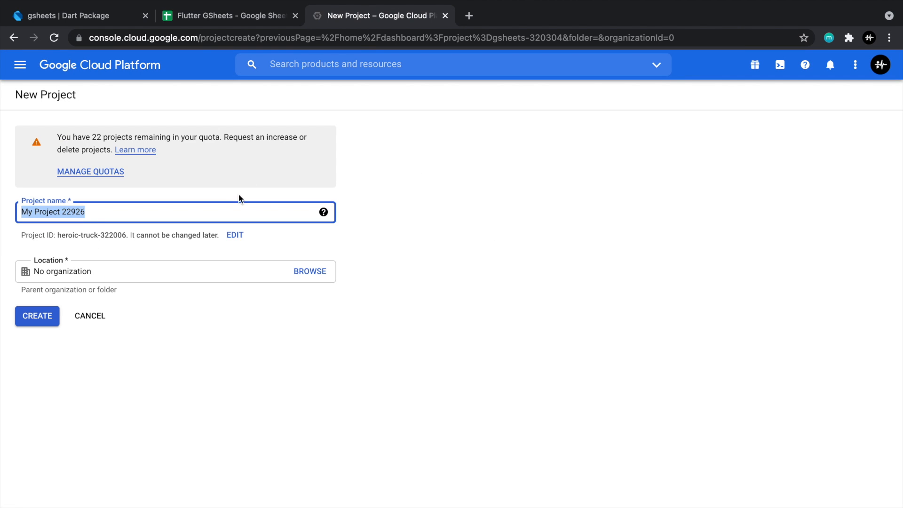
pyautogui.write('Flutter Gsheets Tutorial')
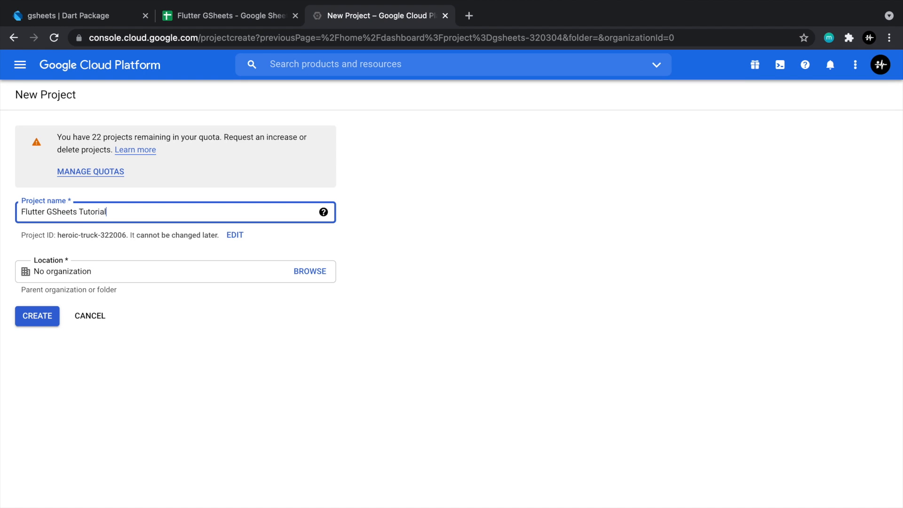
pyautogui.click(37, 316)
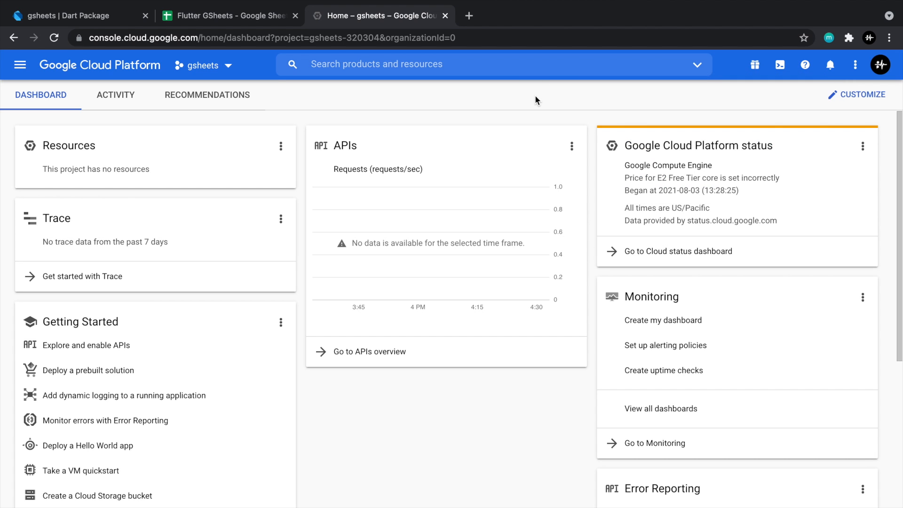
pyautogui.click(205, 65)
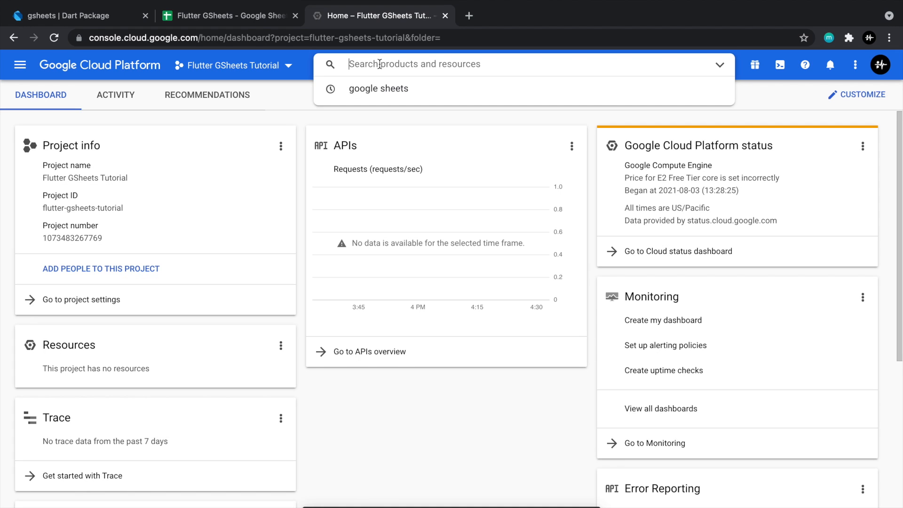
# Step: Find the Google Sheets API, enable it and go to its credentials page
pyautogui.write('google she')
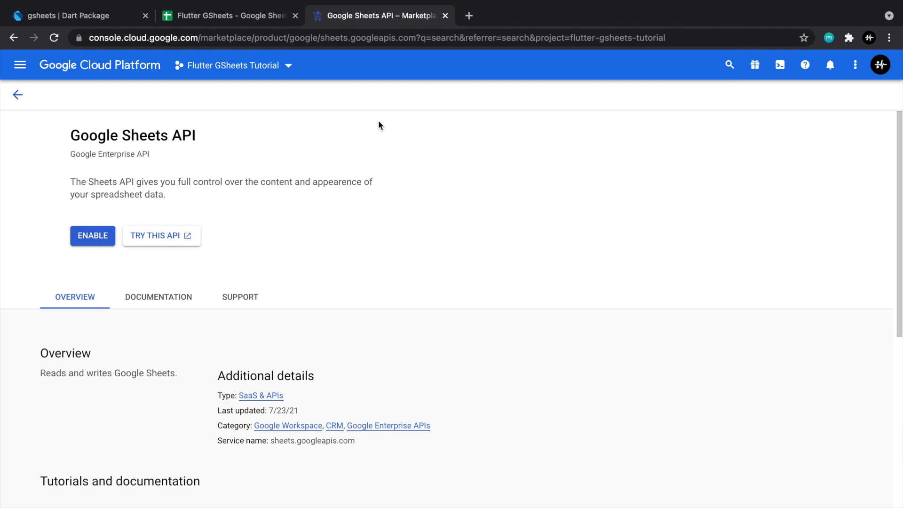
pyautogui.click(92, 235)
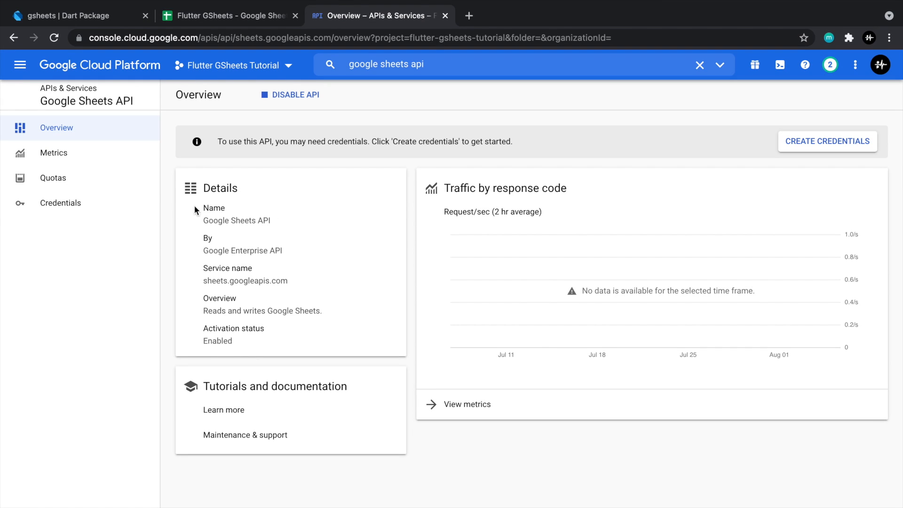
pyautogui.moveTo(60, 203)
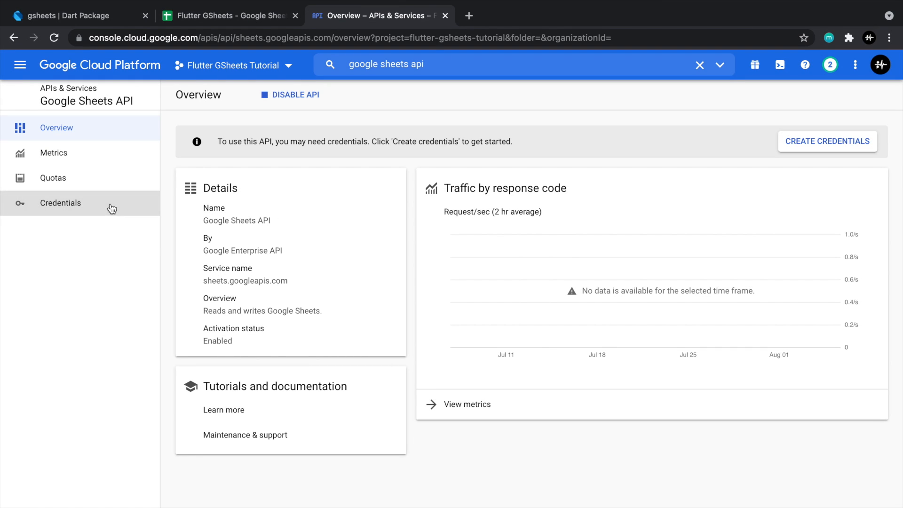
pyautogui.click(60, 203)
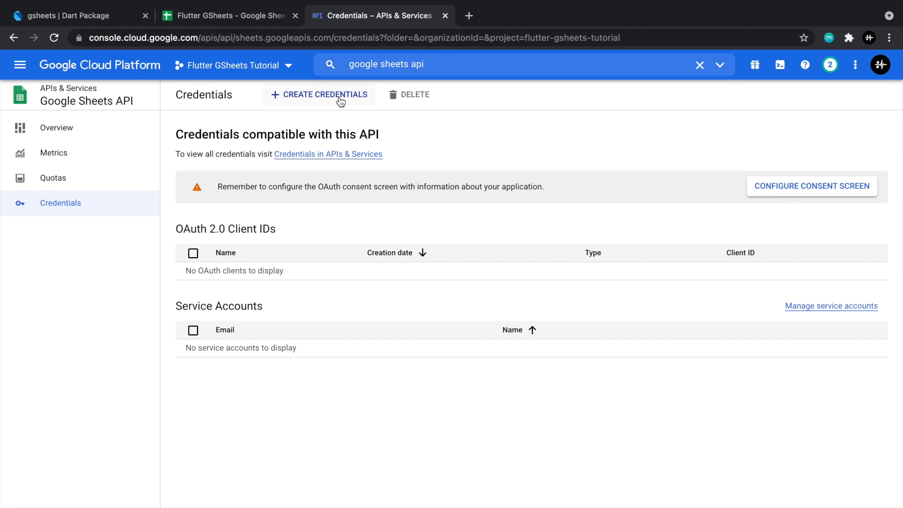
# Step: Start a service account named 'Flutter GSheets Tutorial' and continue past its details
pyautogui.click(325, 94)
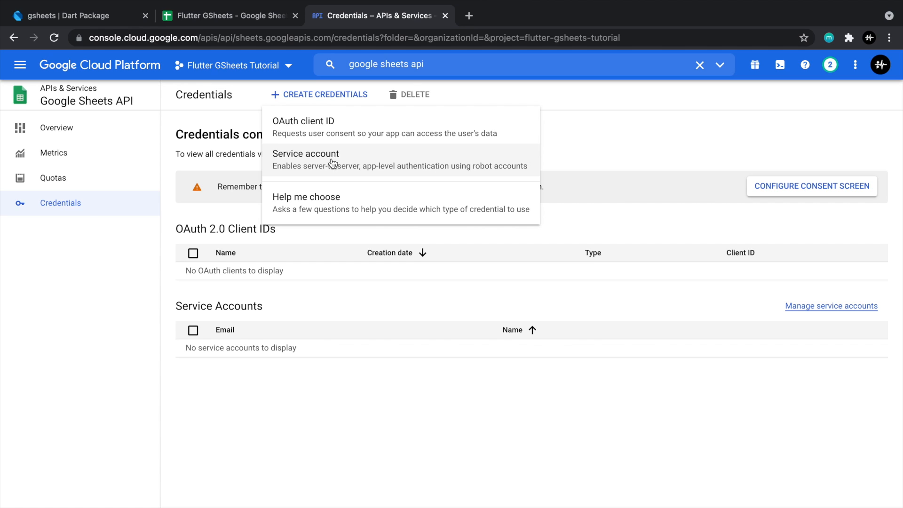
pyautogui.click(306, 154)
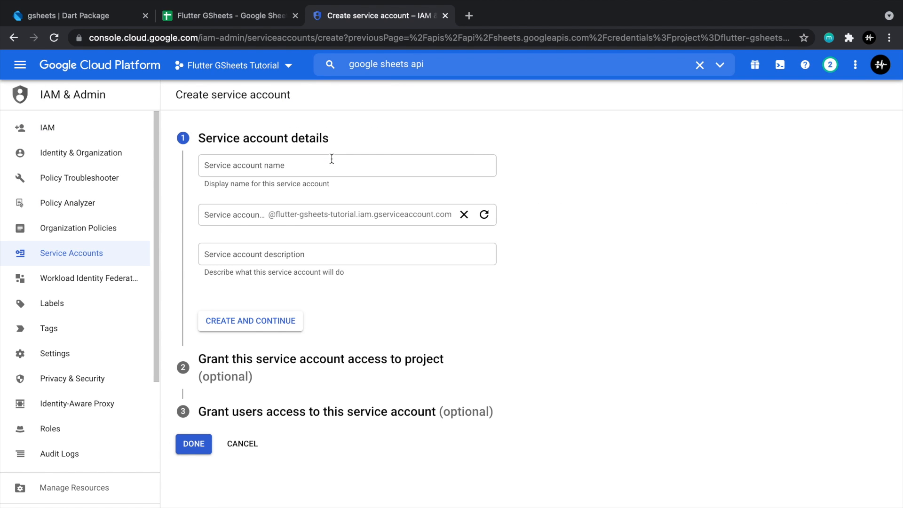
pyautogui.click(347, 165)
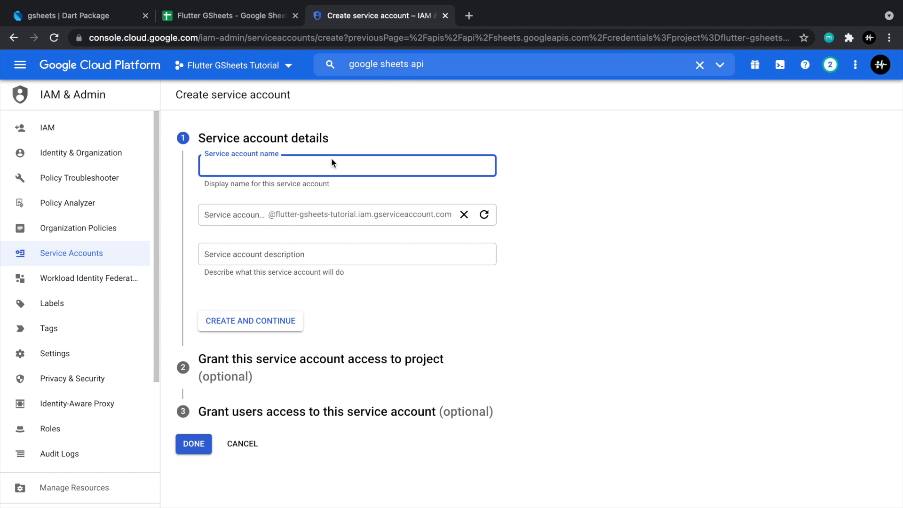
pyautogui.write('Flutter Gsh')
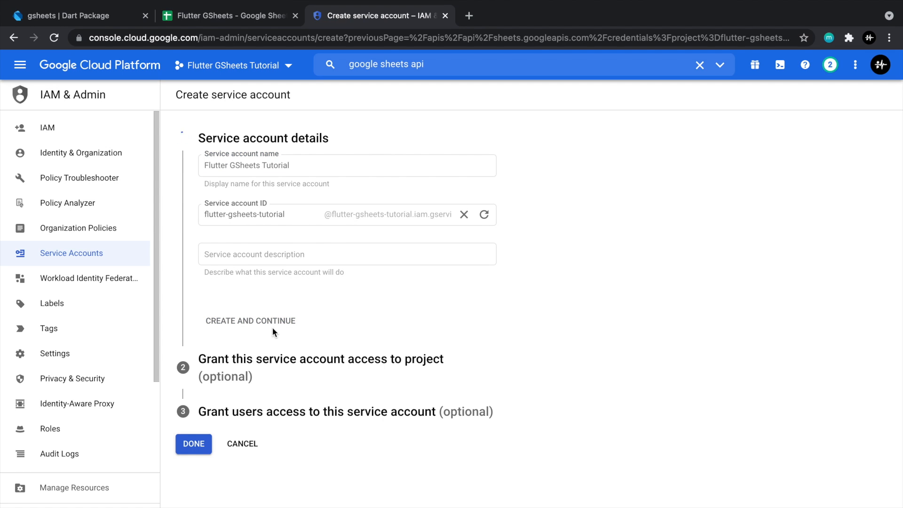
pyautogui.click(250, 321)
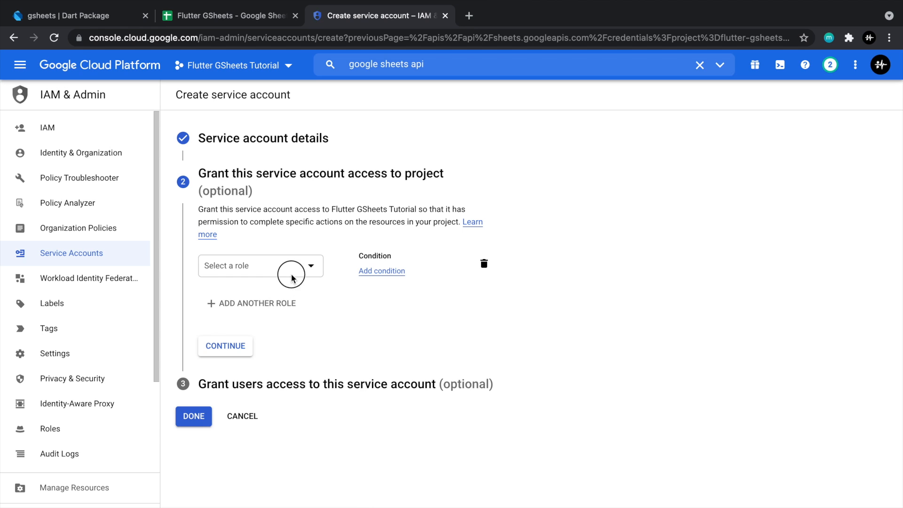
# Step: Skip the optional role grant and finish creating the service account
pyautogui.click(261, 265)
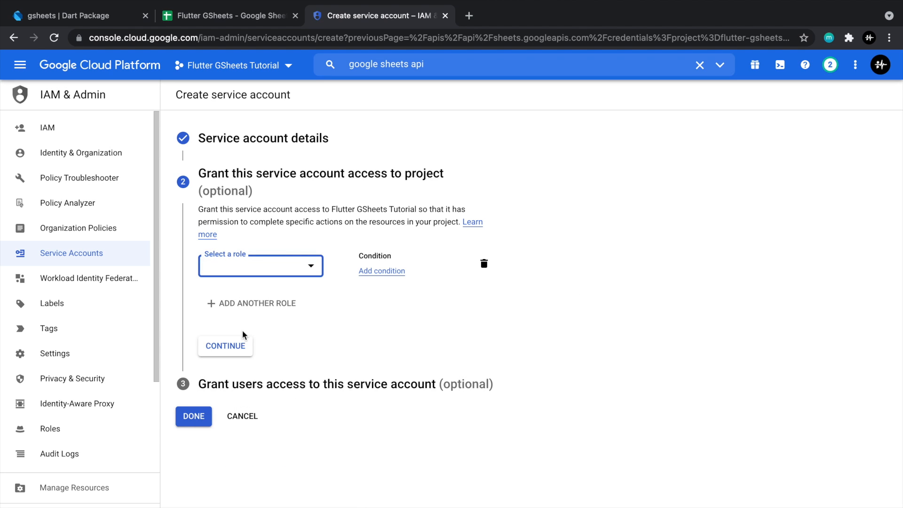
pyautogui.click(225, 345)
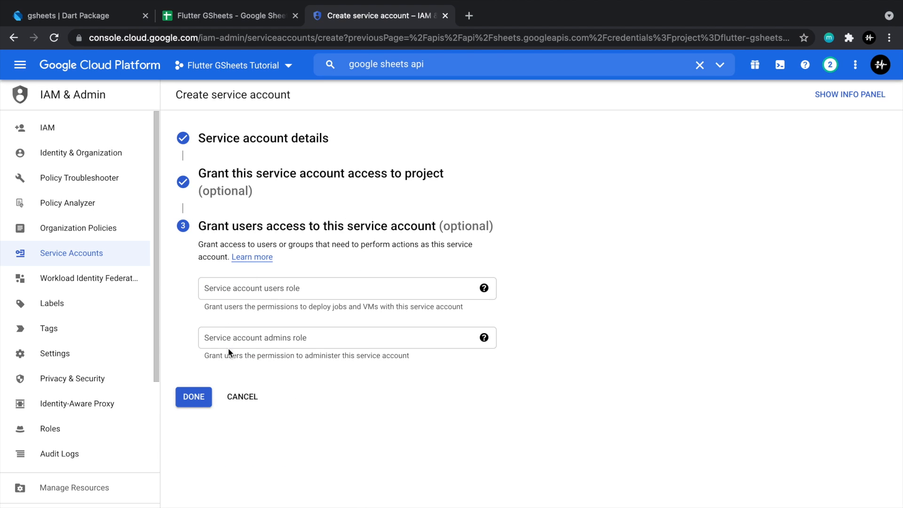
pyautogui.click(192, 397)
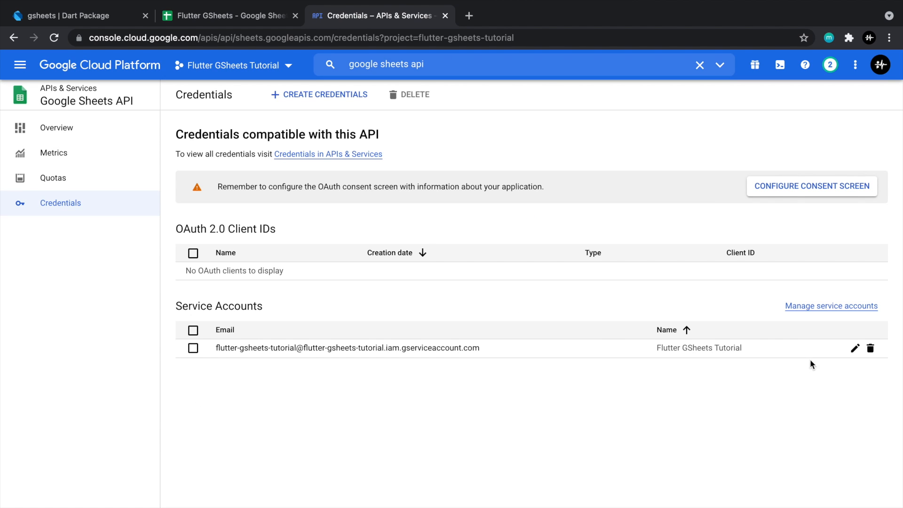
# Step: Go to the service account's Keys section and start creating a new key
pyautogui.click(855, 348)
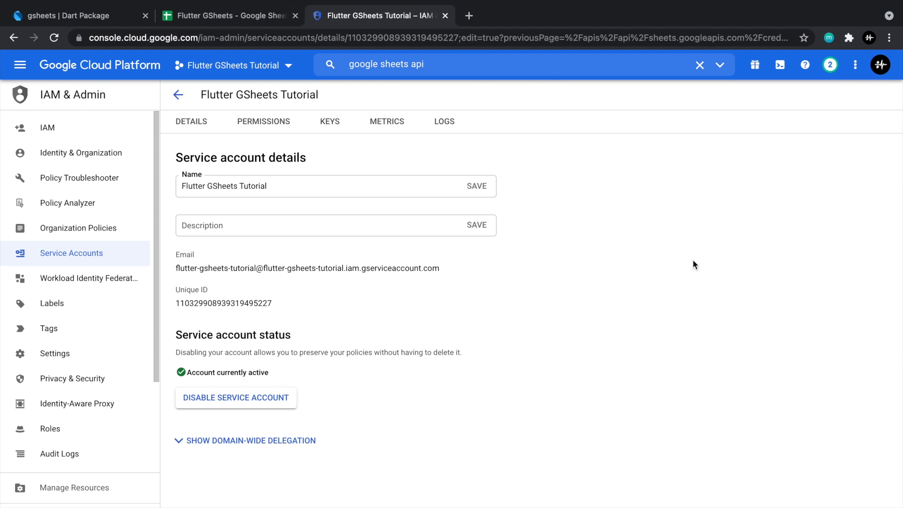
pyautogui.moveTo(663, 193)
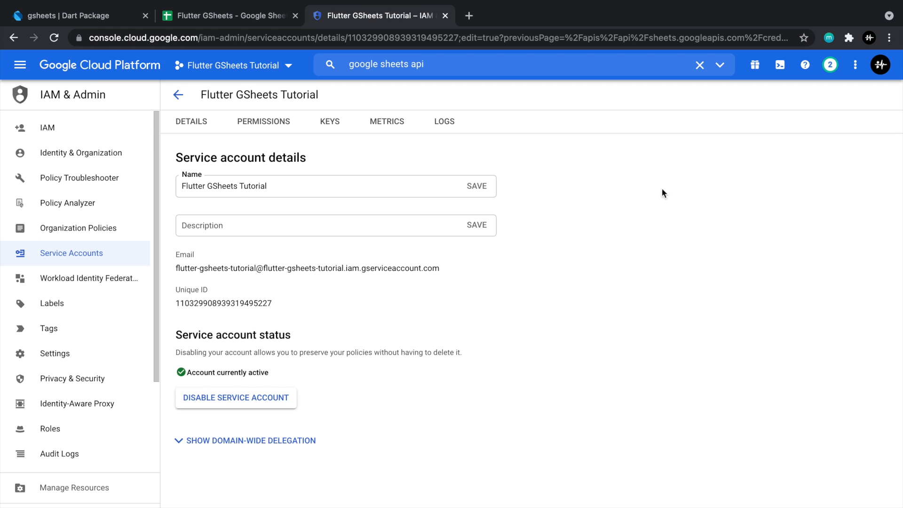
pyautogui.click(329, 121)
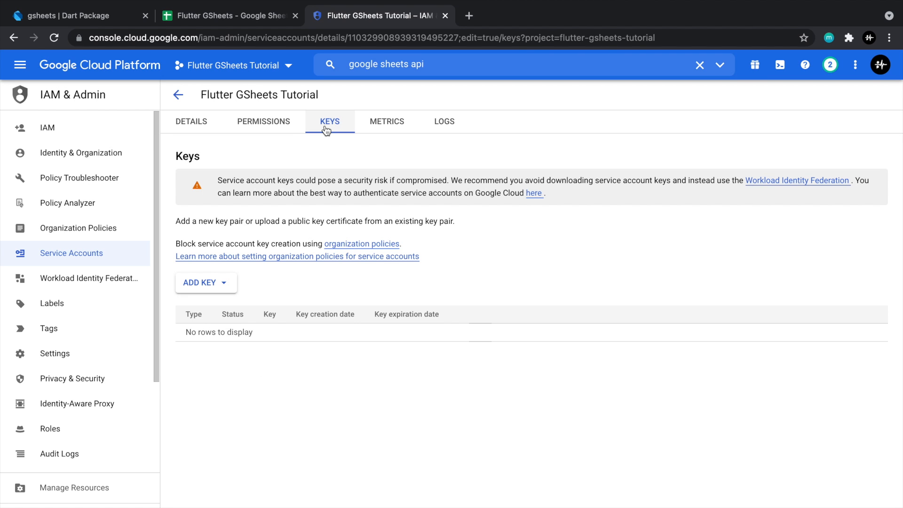
pyautogui.click(201, 282)
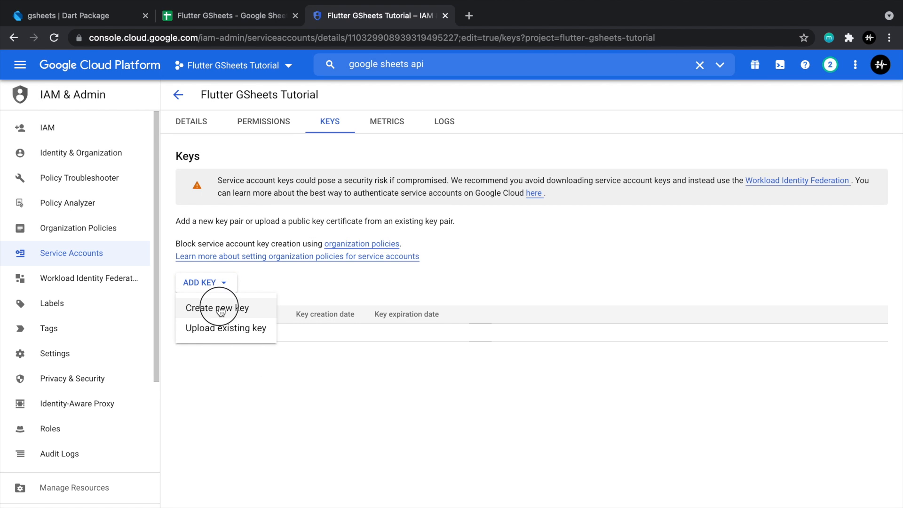
pyautogui.click(217, 308)
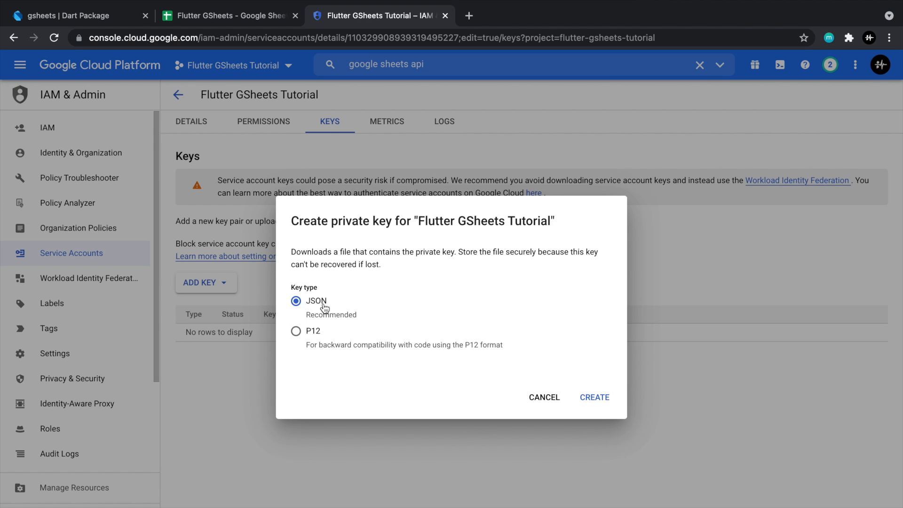
# Step: Create and download the JSON private key, then return to the account details
pyautogui.click(594, 397)
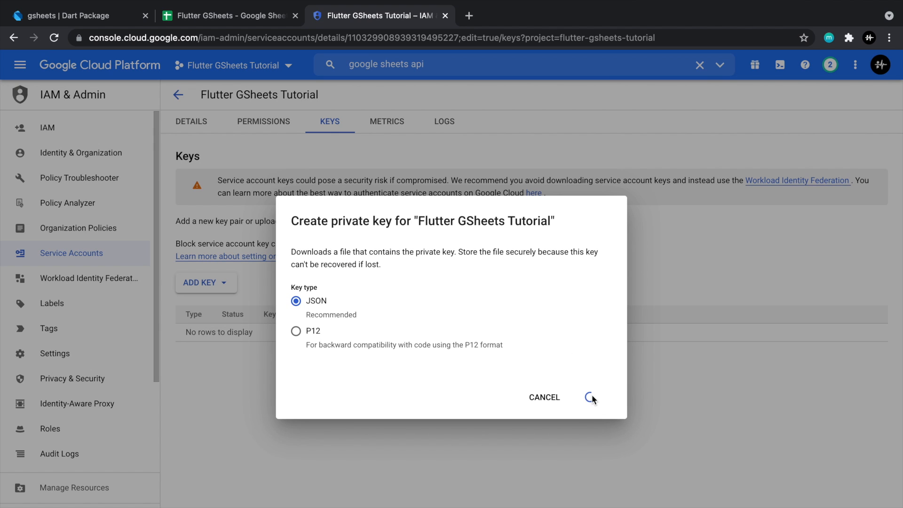
pyautogui.click(589, 397)
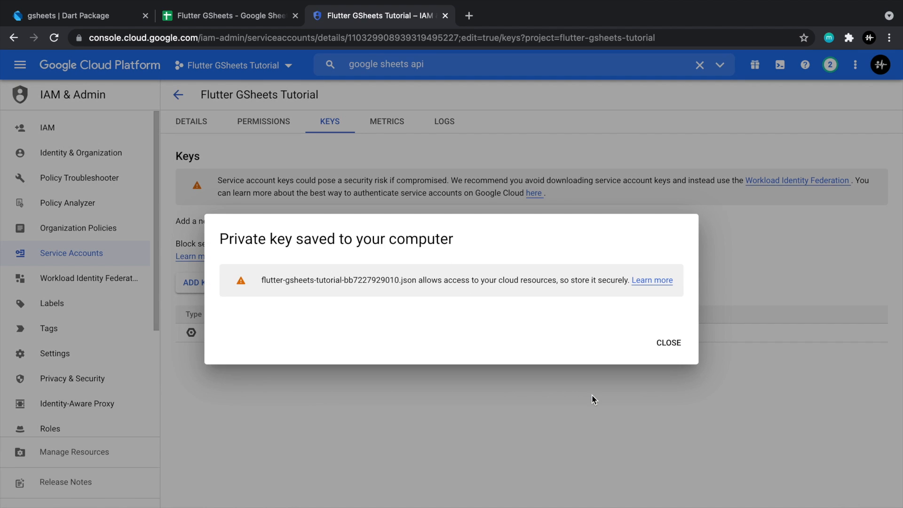
pyautogui.moveTo(245, 471)
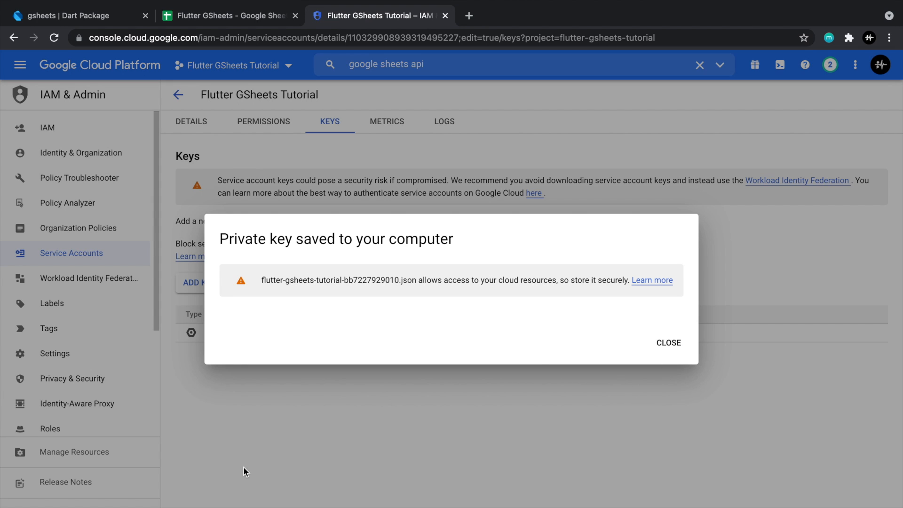
pyautogui.click(667, 342)
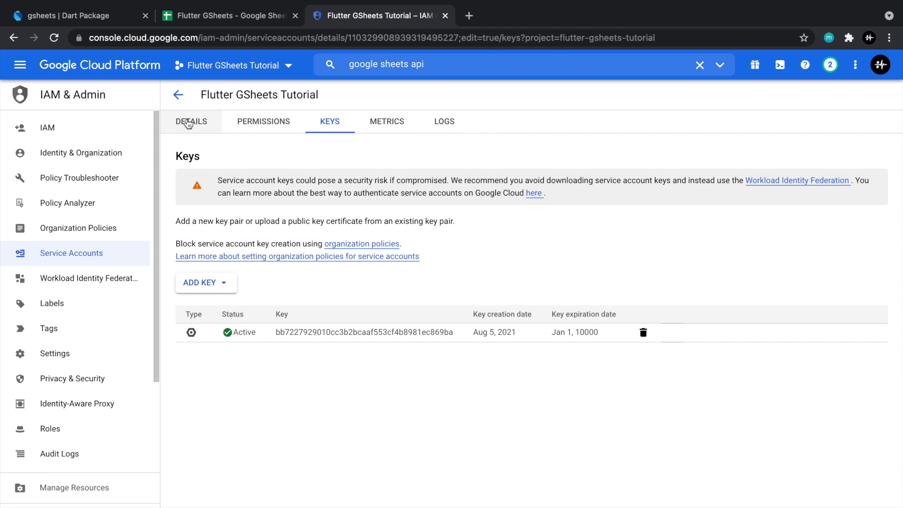
pyautogui.click(191, 121)
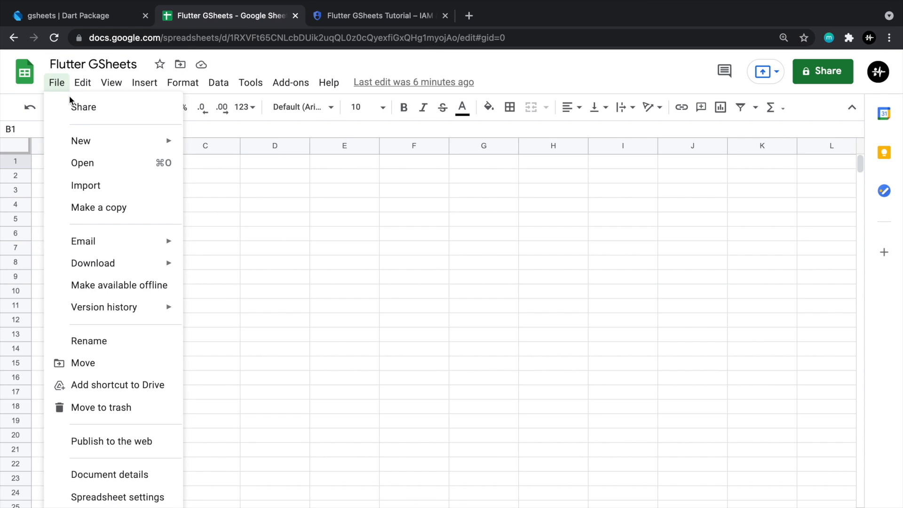
# Step: Share the spreadsheet with the service account email as an Editor
pyautogui.click(345, 225)
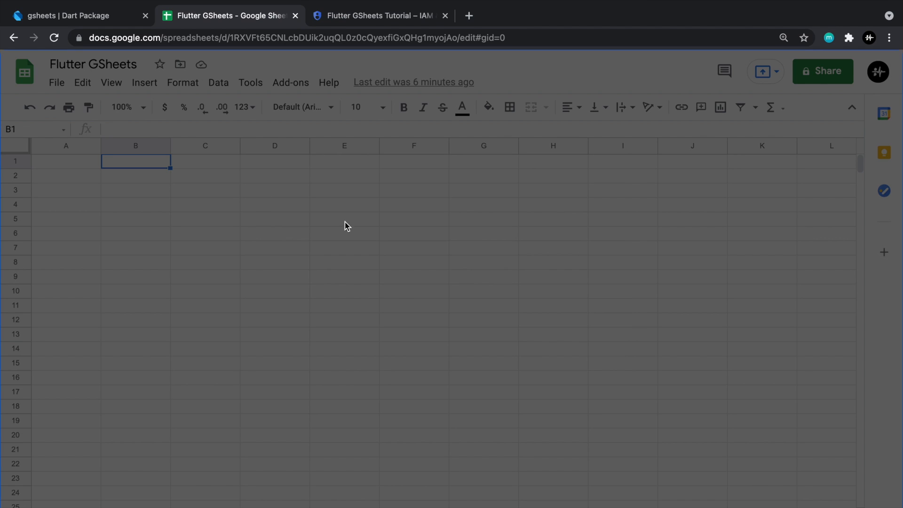
pyautogui.click(822, 71)
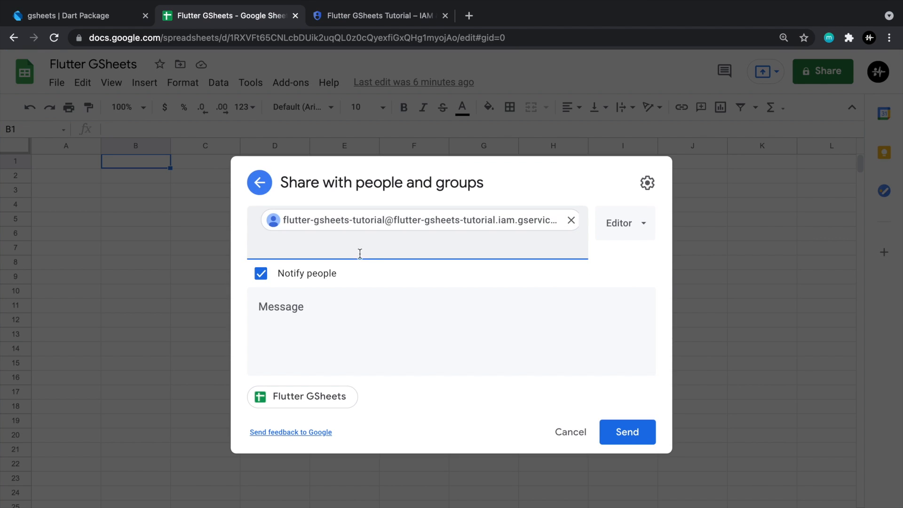
pyautogui.click(628, 431)
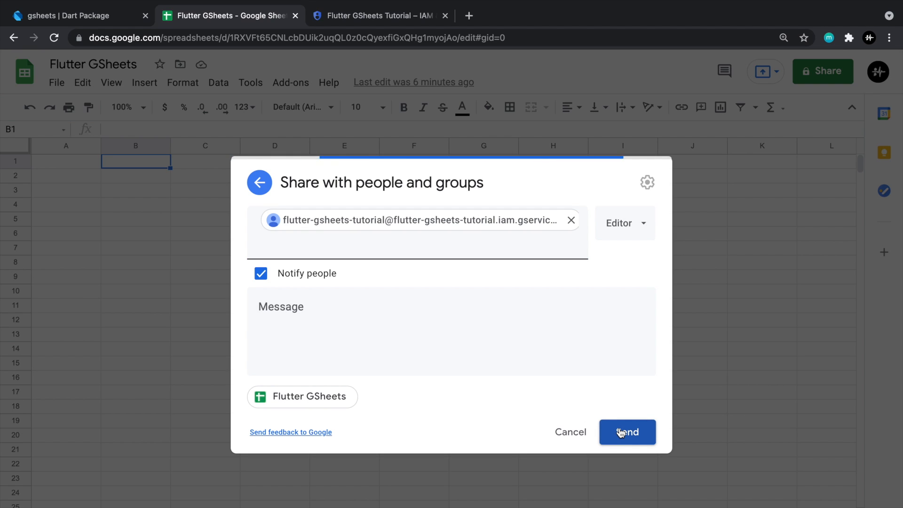
pyautogui.click(626, 432)
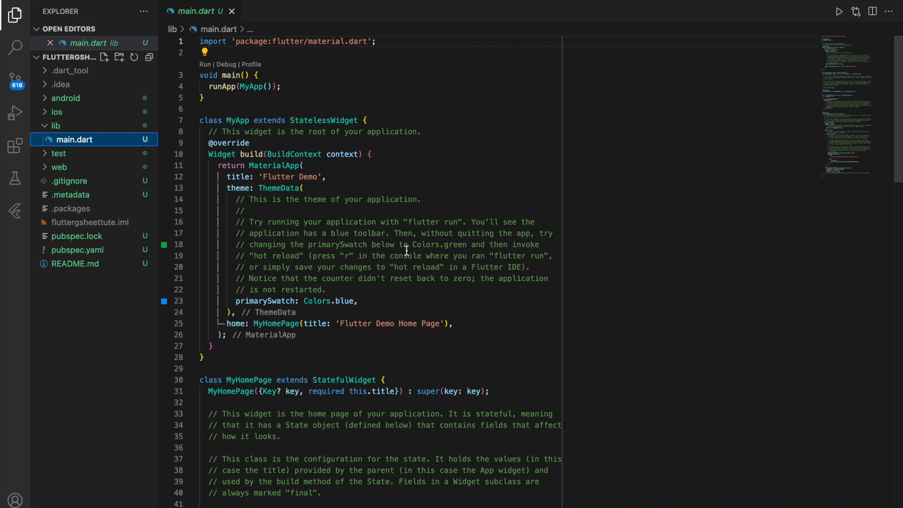
# Step: Copy the gsheets package name from pub.dev and open pubspec.yaml
pyautogui.click(69, 15)
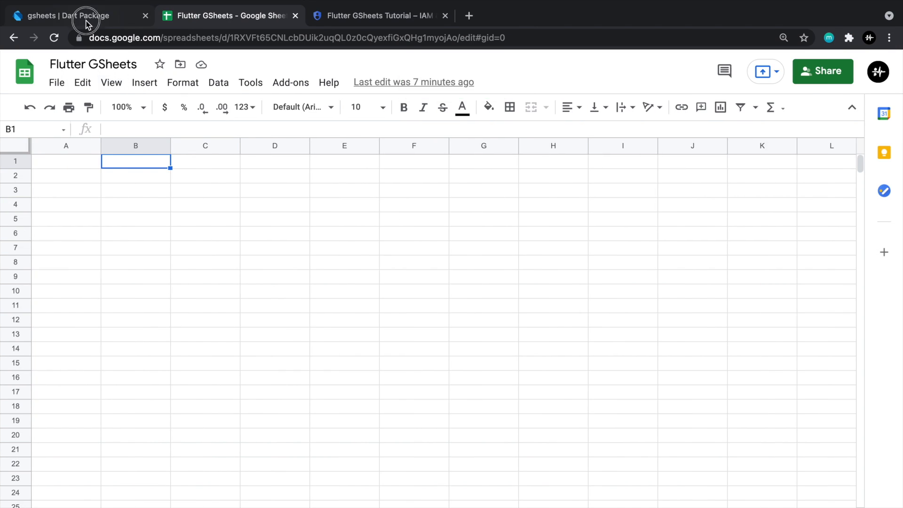
pyautogui.click(76, 16)
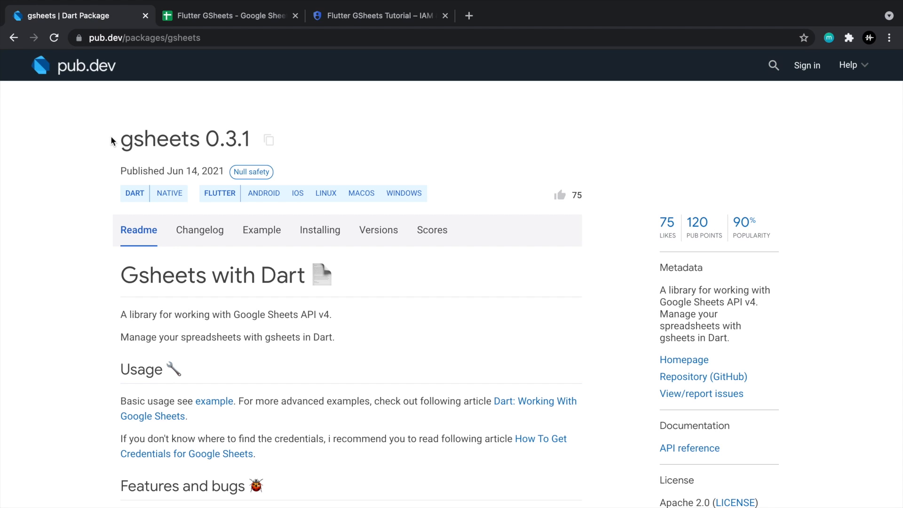
pyautogui.doubleClick(154, 139)
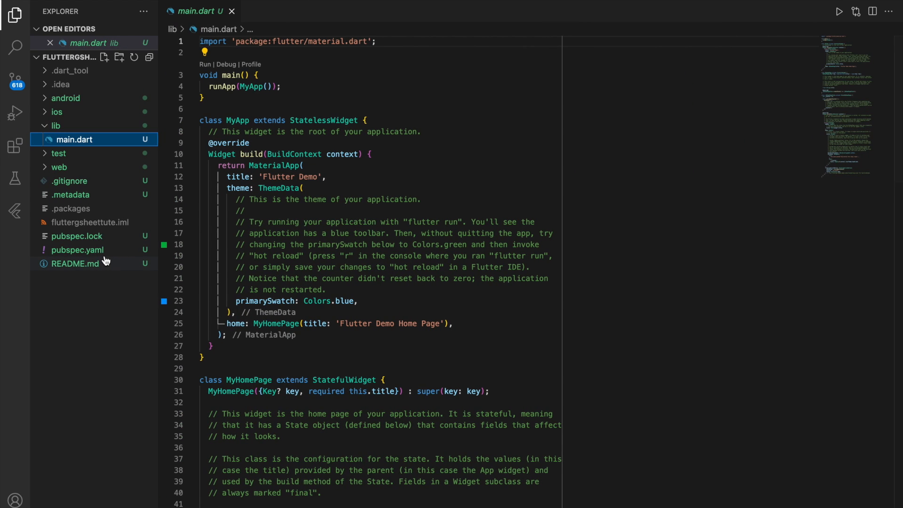
pyautogui.click(77, 249)
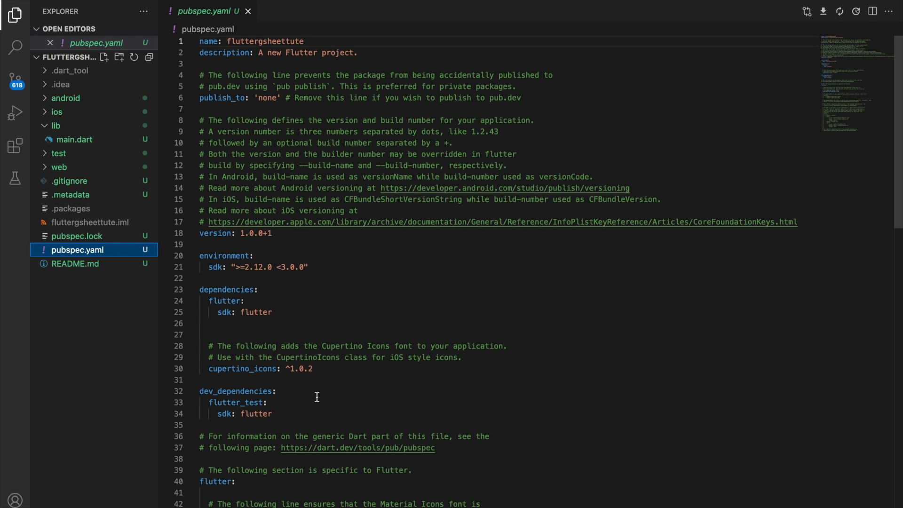
# Step: Add 'gsheets:' under dependencies in pubspec.yaml and return to main.dart
pyautogui.write('gsheets')
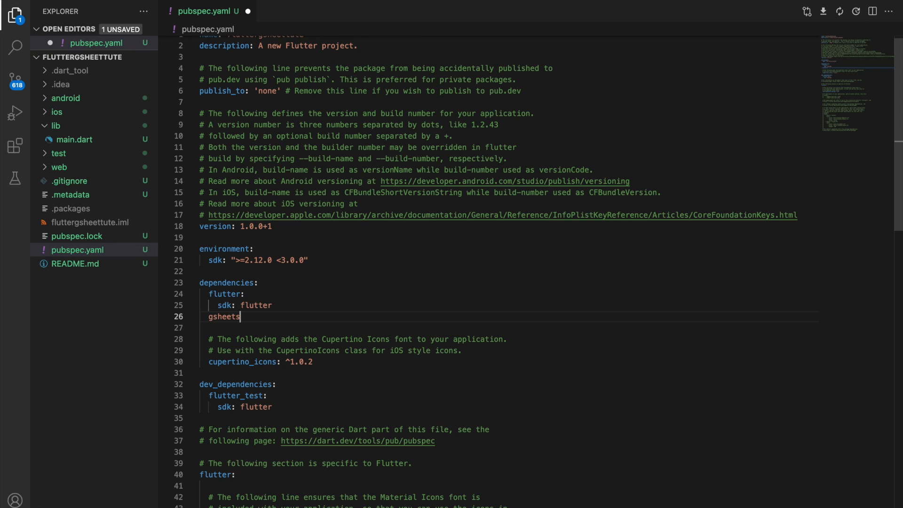
pyautogui.write(':')
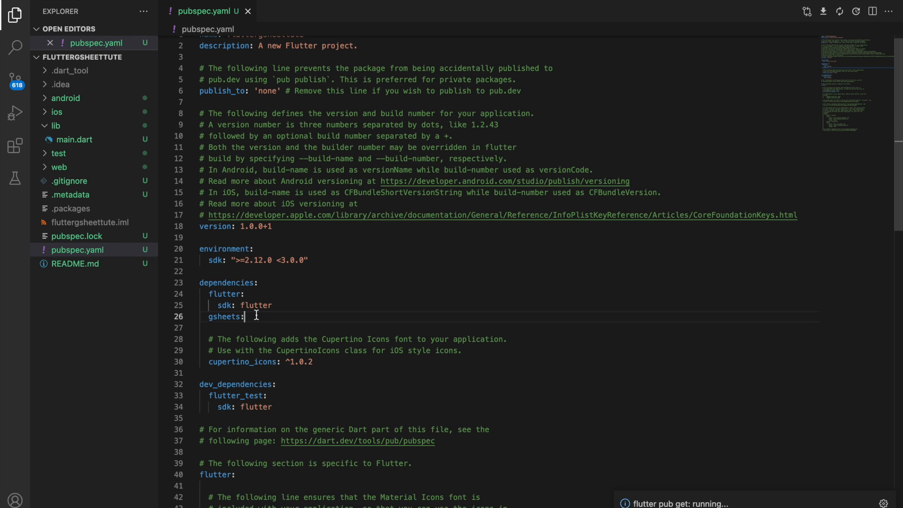
pyautogui.click(74, 139)
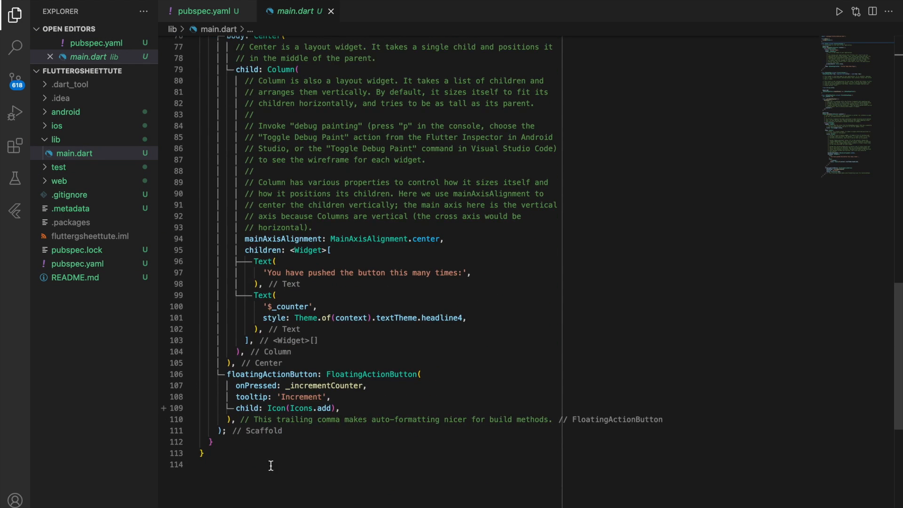
# Step: Replace the demo code with a minimal MyApp widget and start a comment below the import
pyautogui.write('stf')
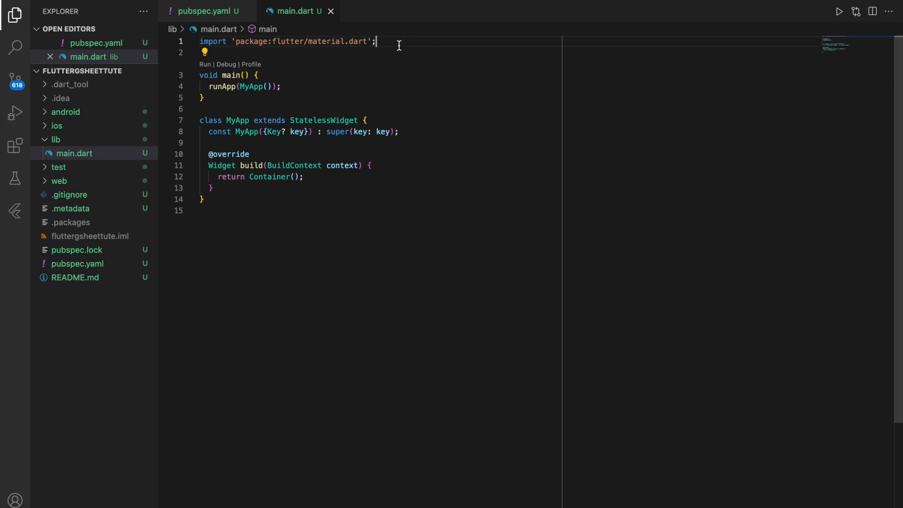
pyautogui.press('Enter')
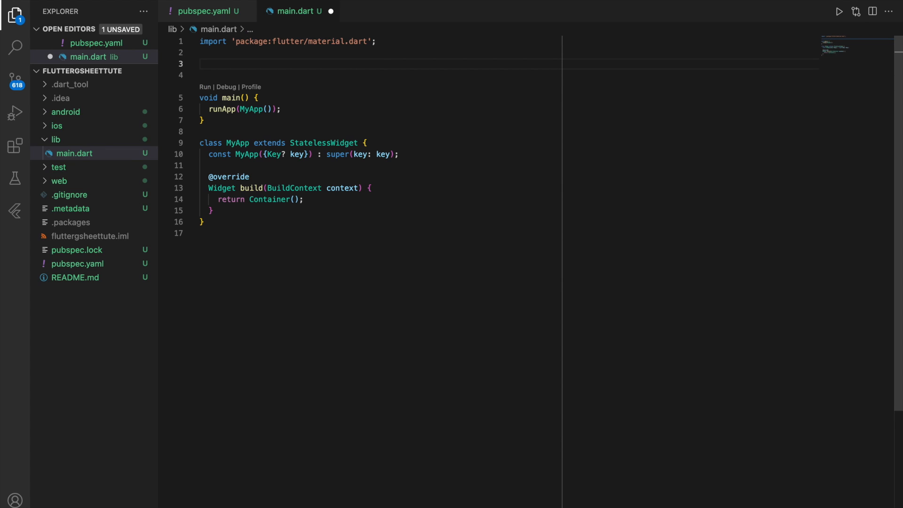
pyautogui.write('// c')
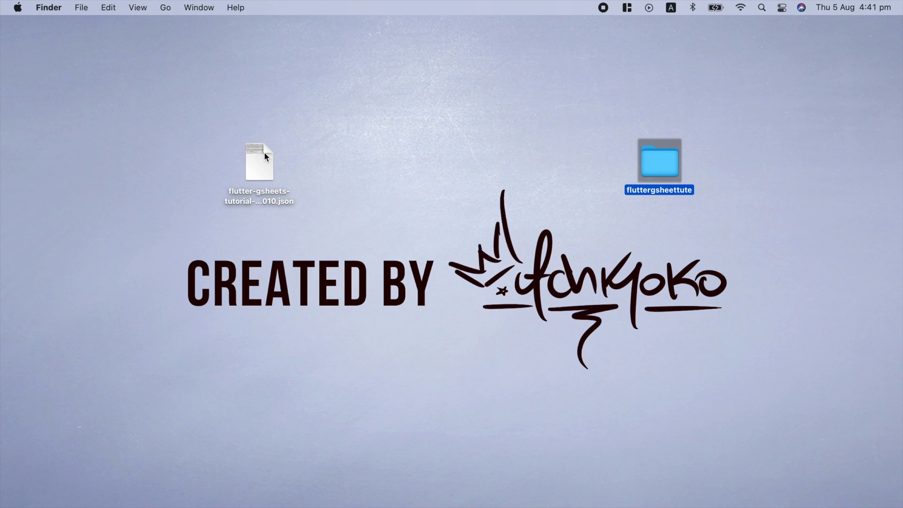
# Step: Add a '// spreadsheet id' comment and declare the _spreadsheetId constant
pyautogui.doubleClick(259, 162)
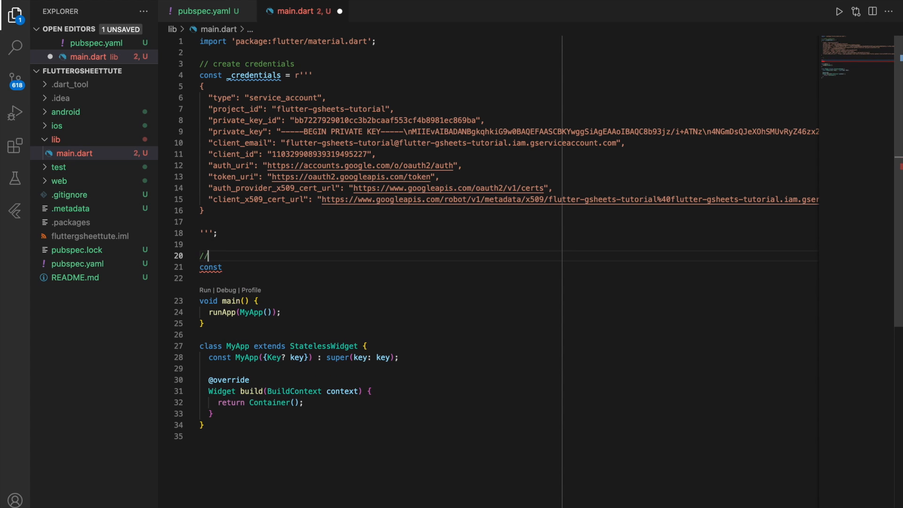
pyautogui.write('spreadsheet id')
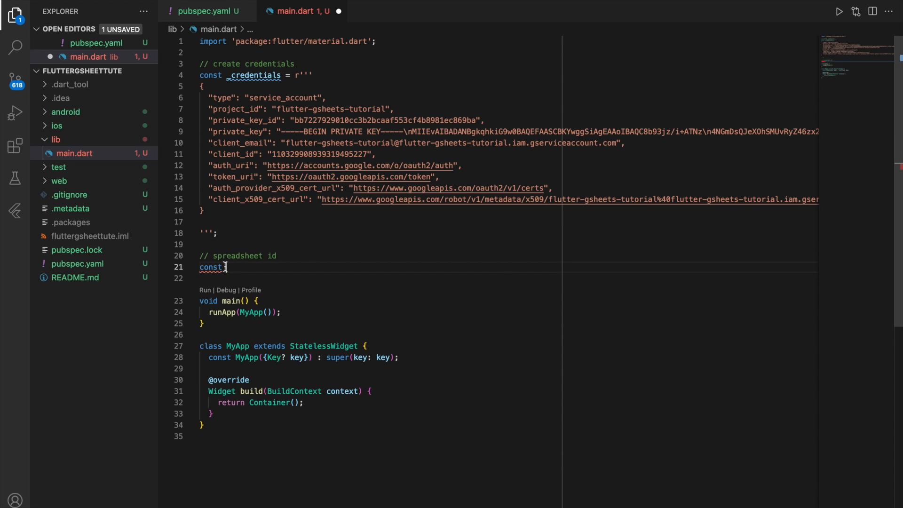
pyautogui.write("_spreadsheetId = '1RXVFt65CNLcbDUik2uqQL0z0cQyexfiGxQHg1myojAo';")
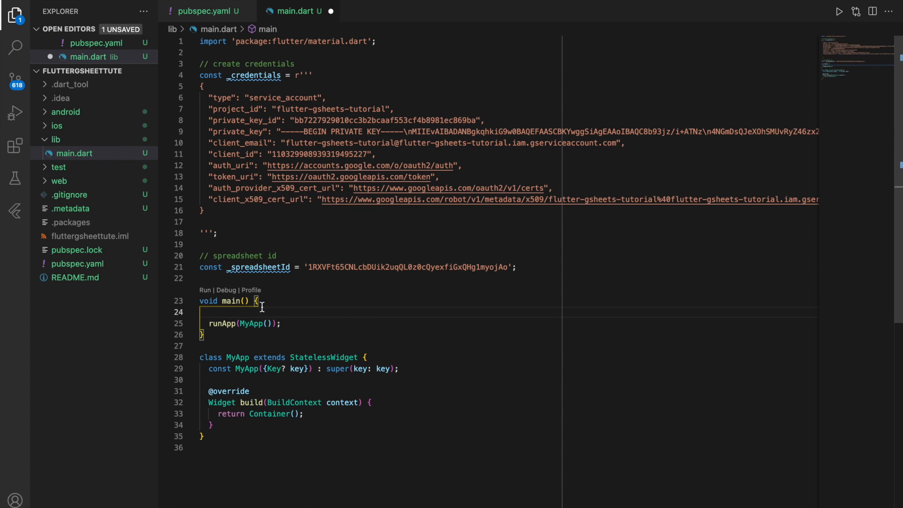
# Step: Make main asynchronous by accepting the async completion
pyautogui.write('asyc')
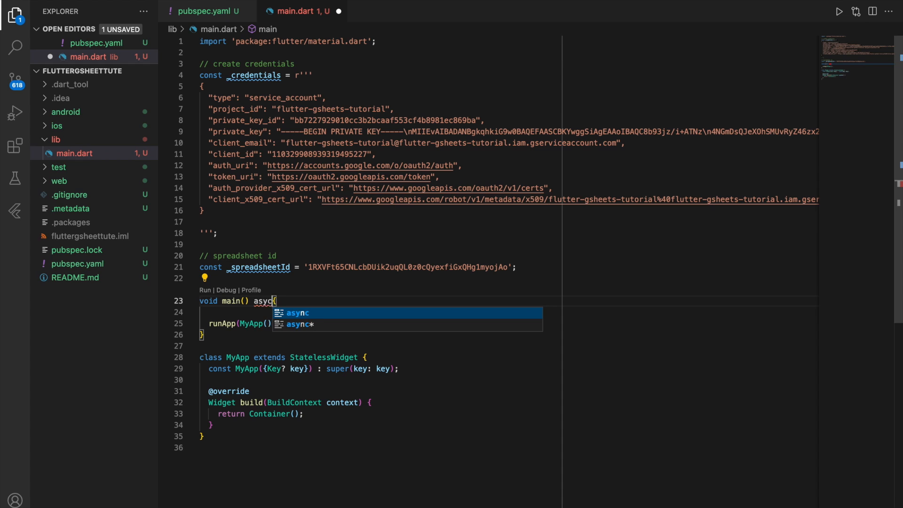
pyautogui.press('Enter')
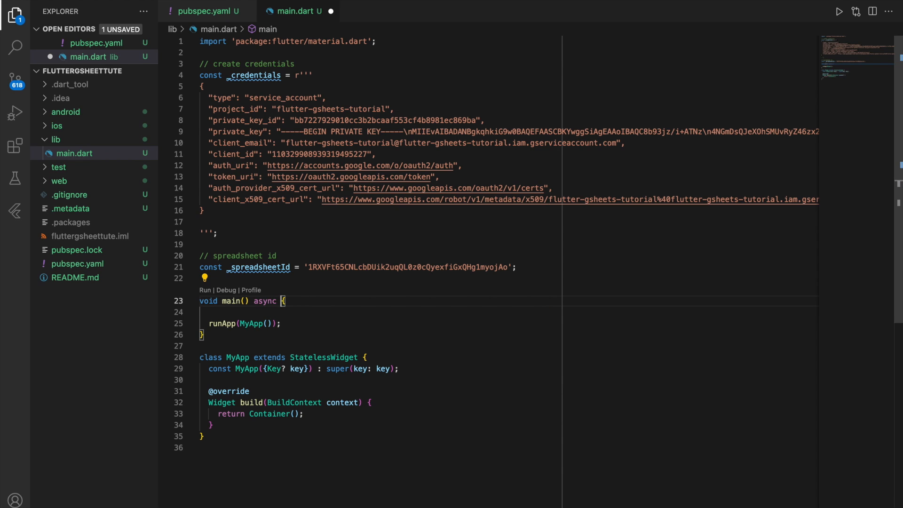
pyautogui.press('Enter')
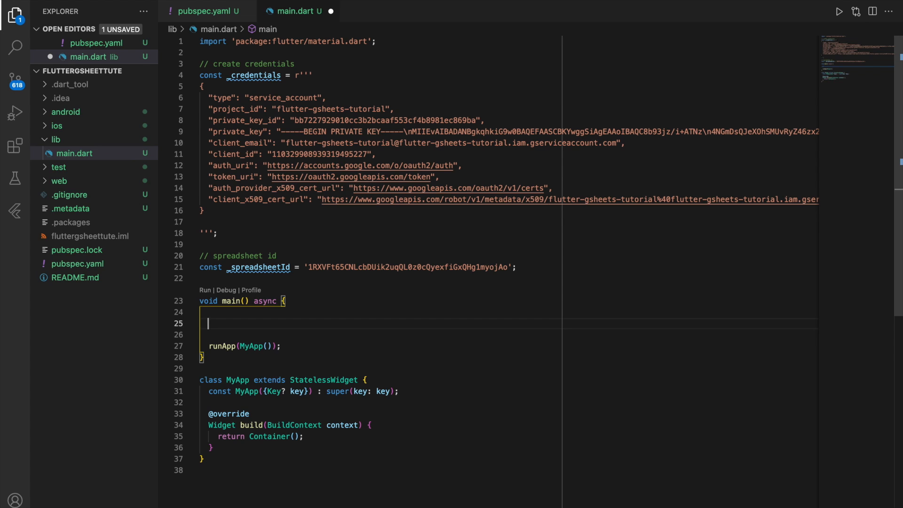
# Step: Add an '// init Gsheets' comment and final gsheets = GSheets(_credentials), importing gsheets
pyautogui.write('// init')
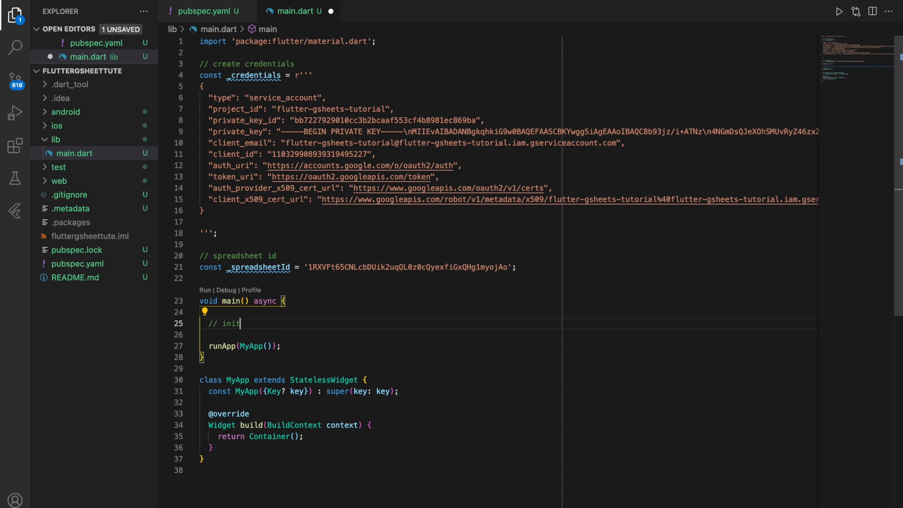
pyautogui.write('G')
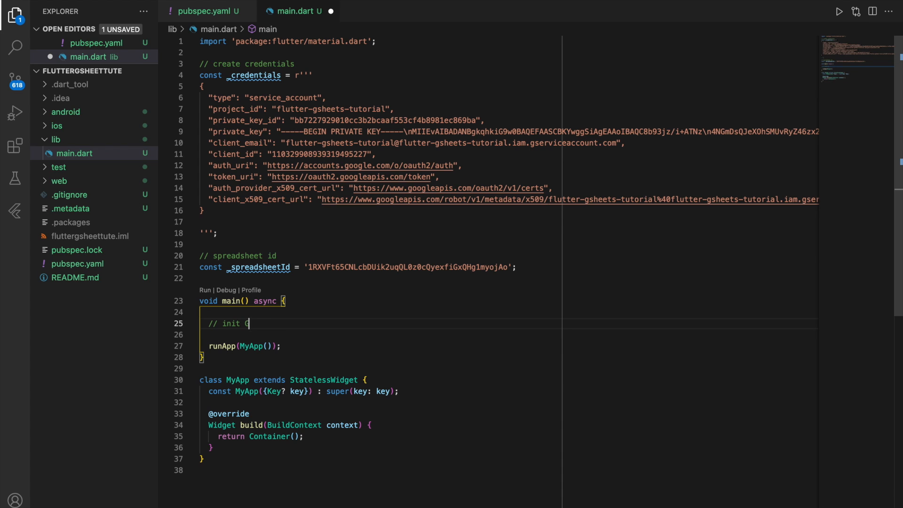
pyautogui.write('sheets')
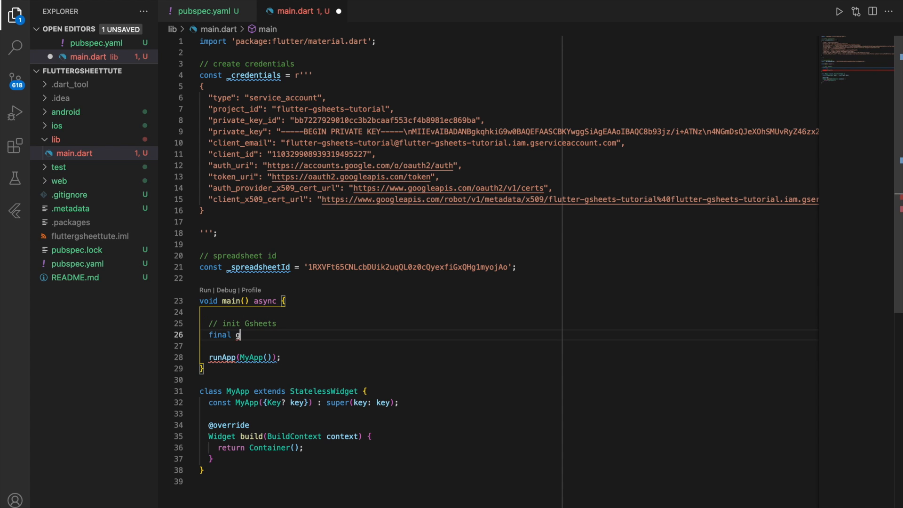
pyautogui.write('sheets = Gsh')
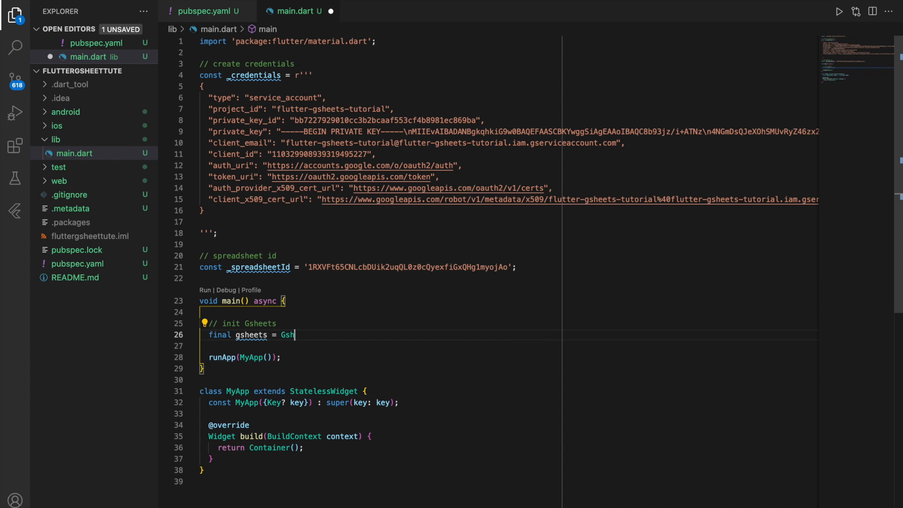
pyautogui.write('eets(')
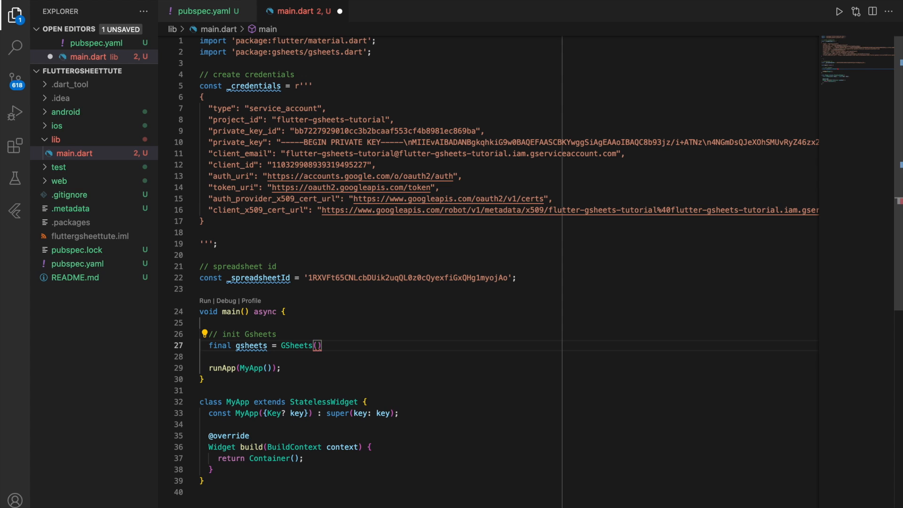
pyautogui.write('_credentials')
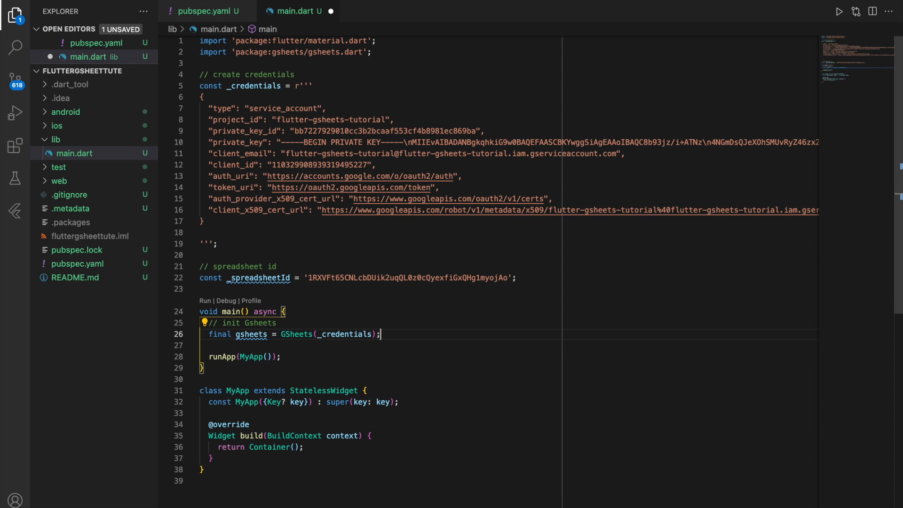
# Step: Start a '// fetch spreadsheet' comment below the GSheets instance
pyautogui.write('//')
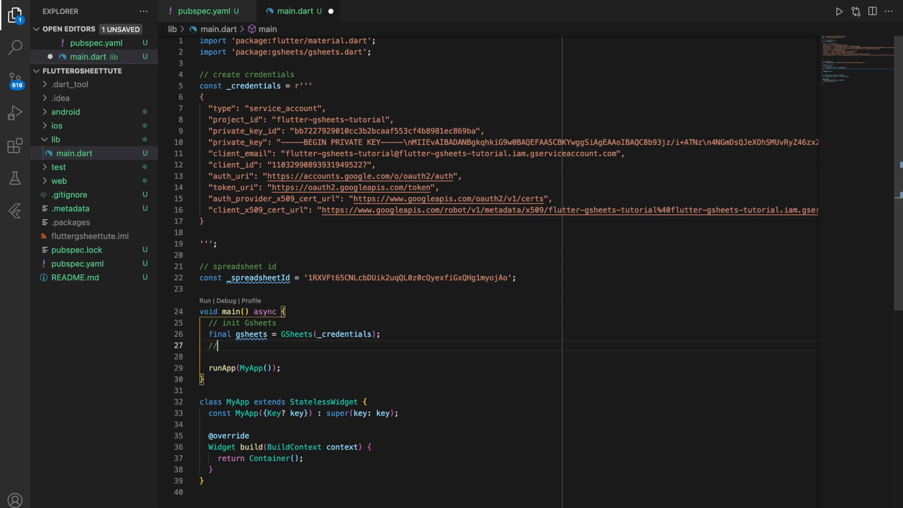
pyautogui.write('fetch')
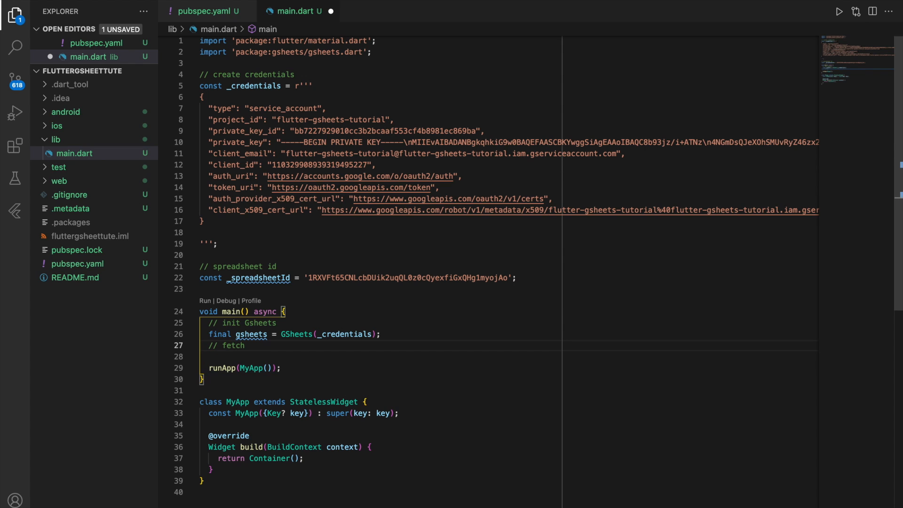
pyautogui.write('spreadsheet')
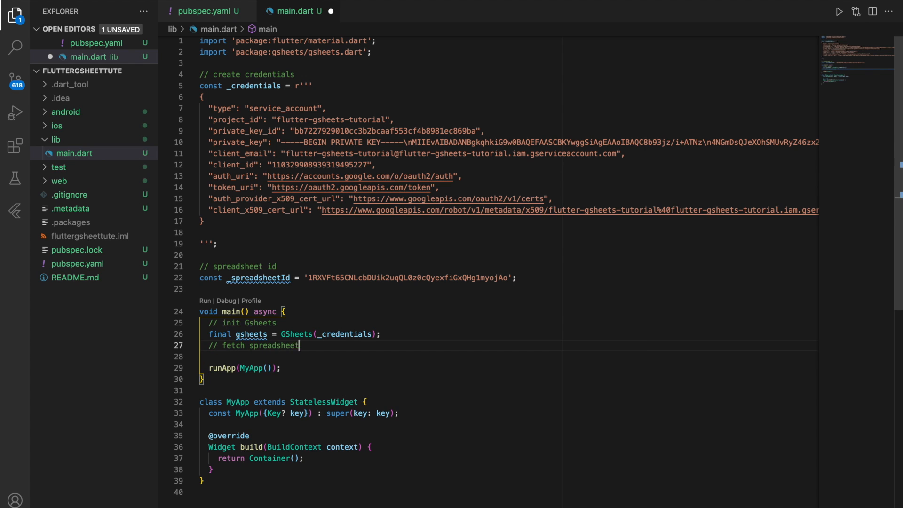
# Step: Write final ss = await gsheets.spreadsheet(_spreadsheetId); then begin a '// get worksheet' comment
pyautogui.write('by its id')
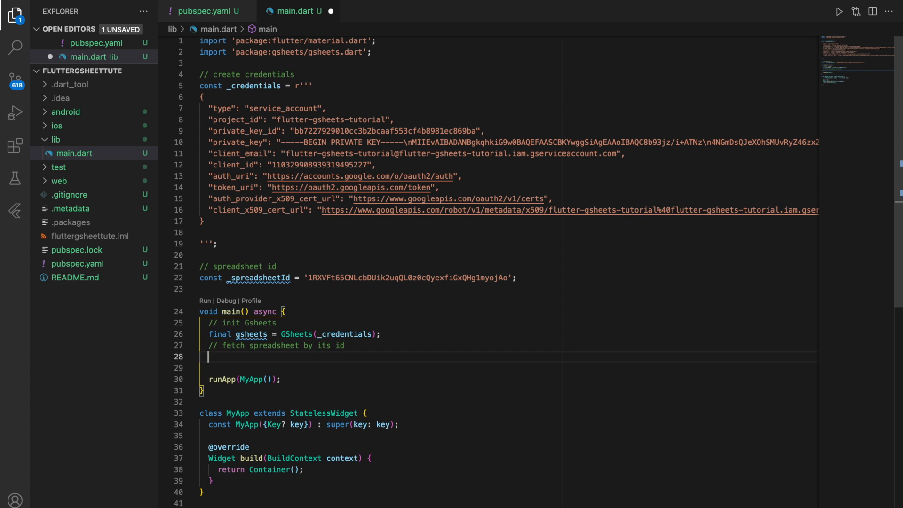
pyautogui.write('final ss =')
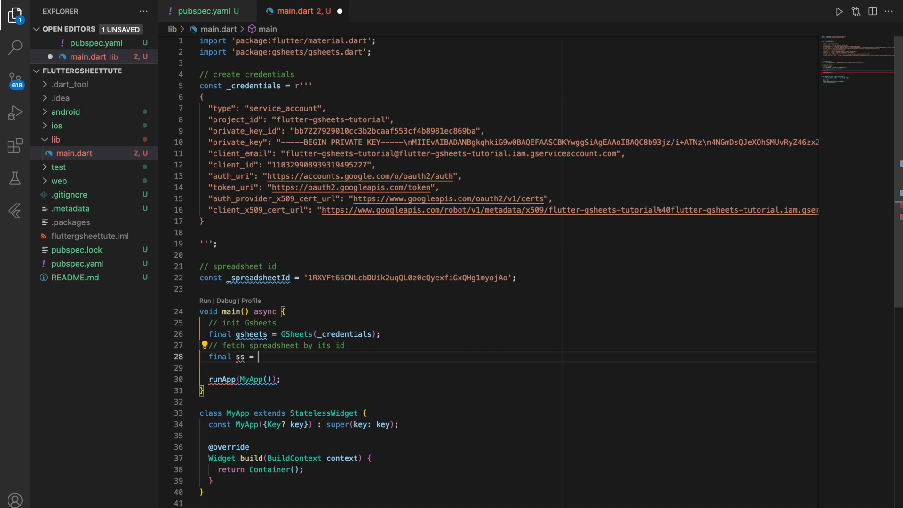
pyautogui.write('await')
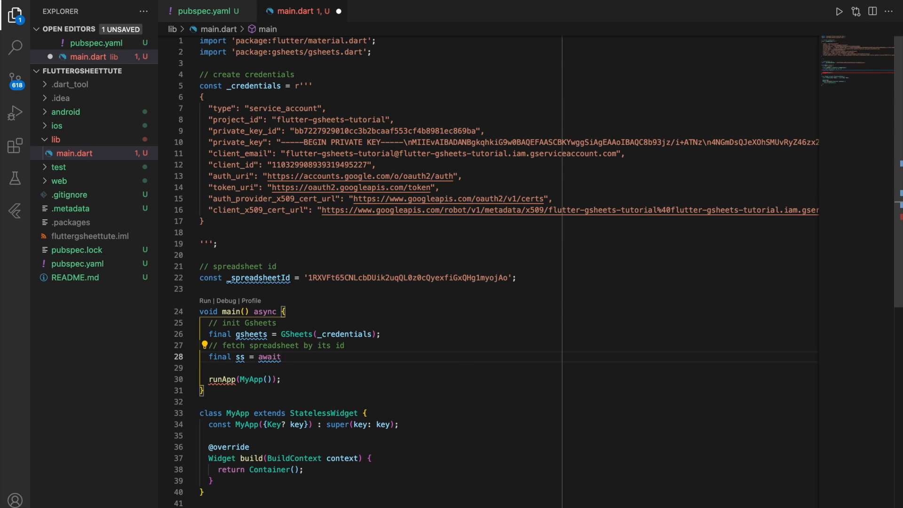
pyautogui.write('gsheets')
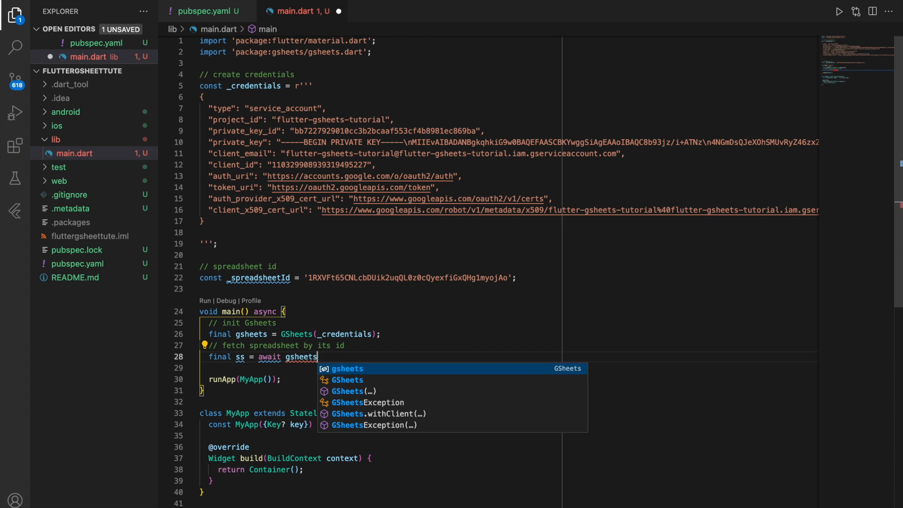
pyautogui.write('.spreadsheet(spreadsheetId')
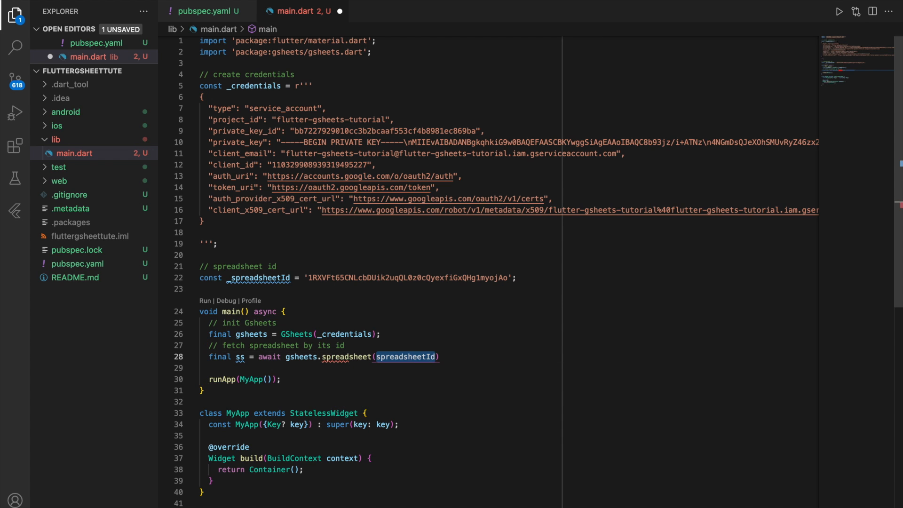
pyautogui.write('_spread')
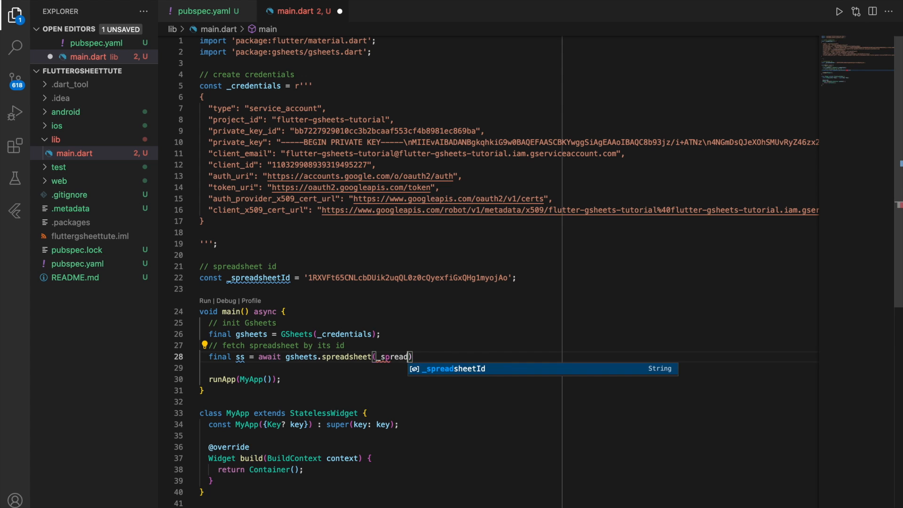
pyautogui.press('Tab')
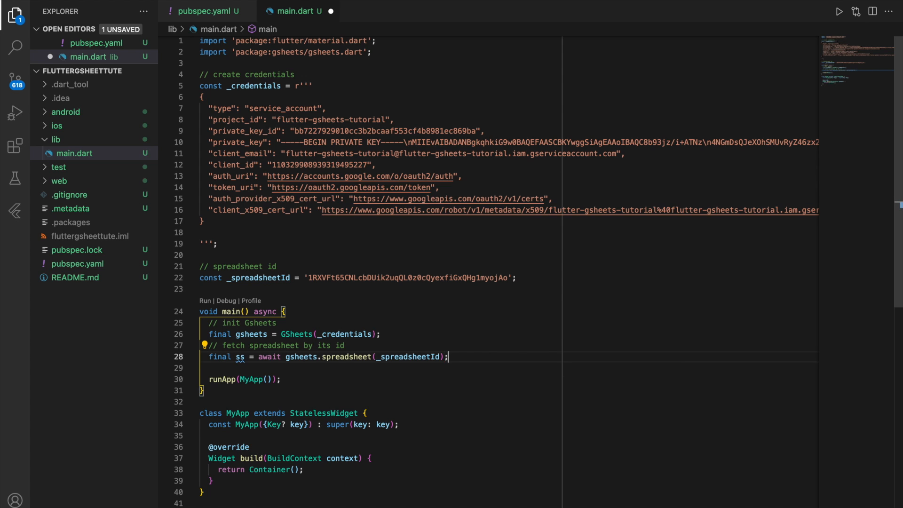
pyautogui.write('// get workshee')
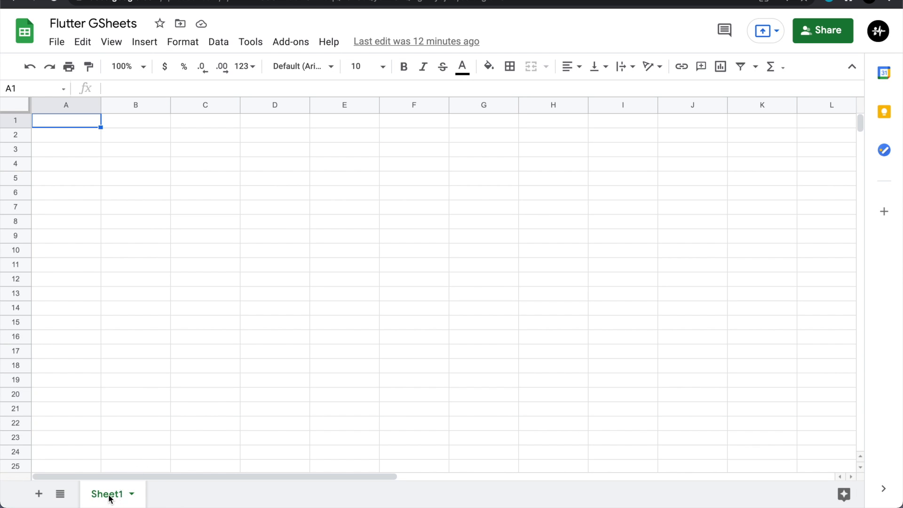
# Step: Rename the Sheet1 worksheet tab, typing 'Worksh' as the new name
pyautogui.doubleClick(106, 494)
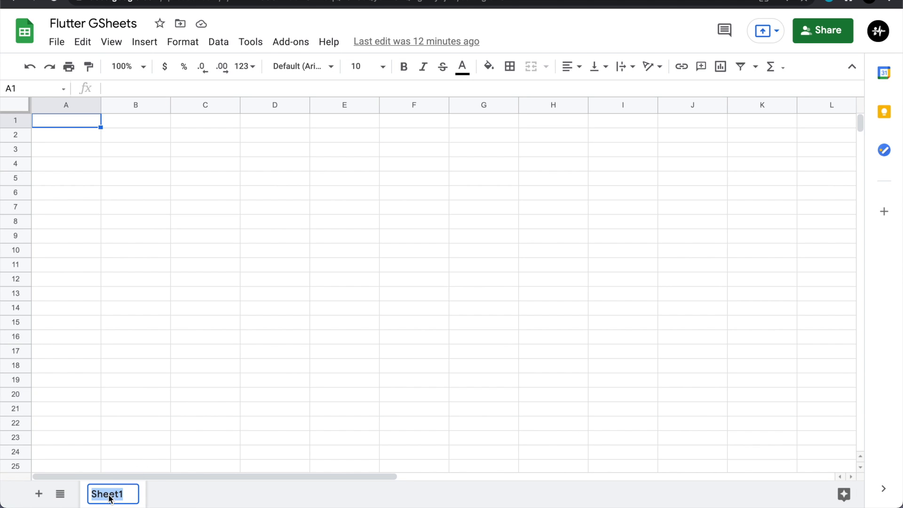
pyautogui.write('Worksh')
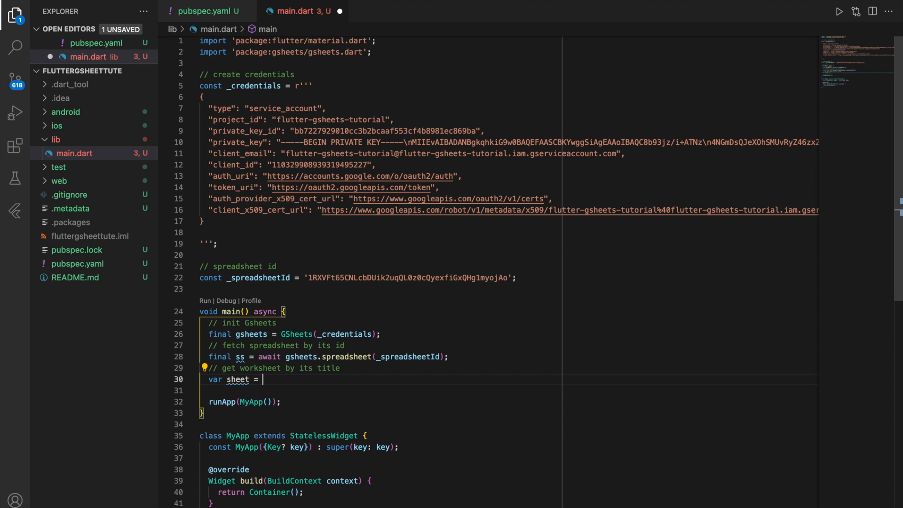
# Step: Set sheet to ss.worksheetByTitle('Worksheet1') using the autocomplete suggestion
pyautogui.write('ss')
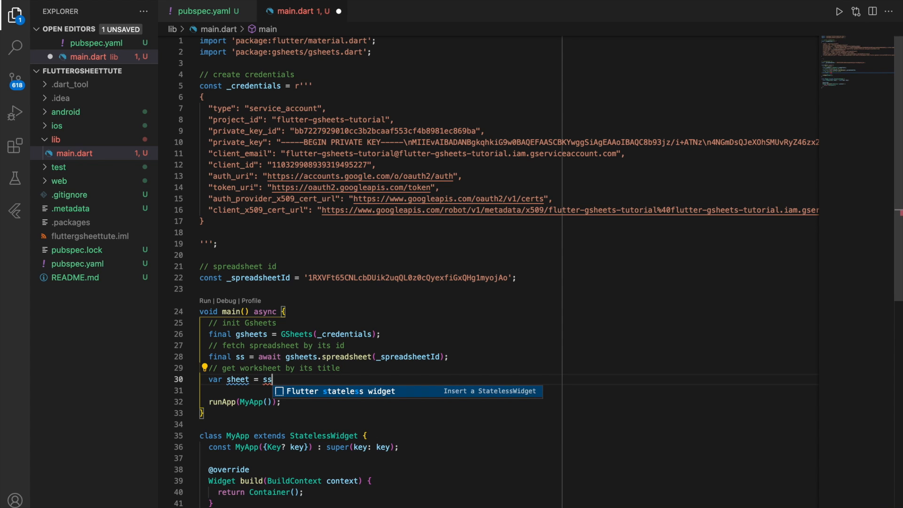
pyautogui.write('.wor')
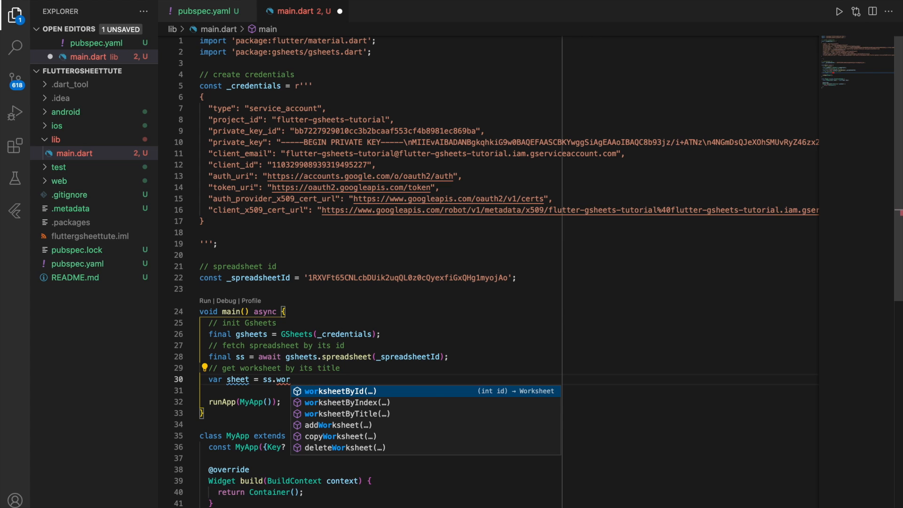
pyautogui.write('k')
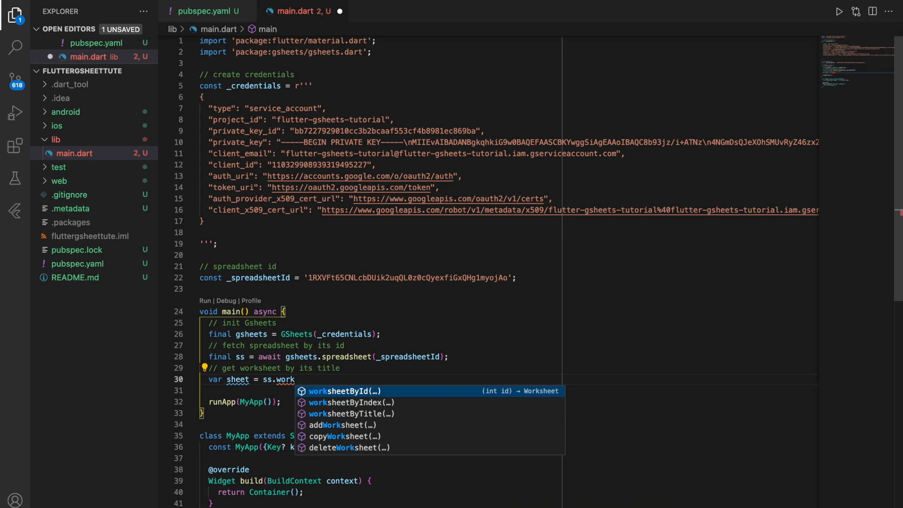
pyautogui.press('Down')
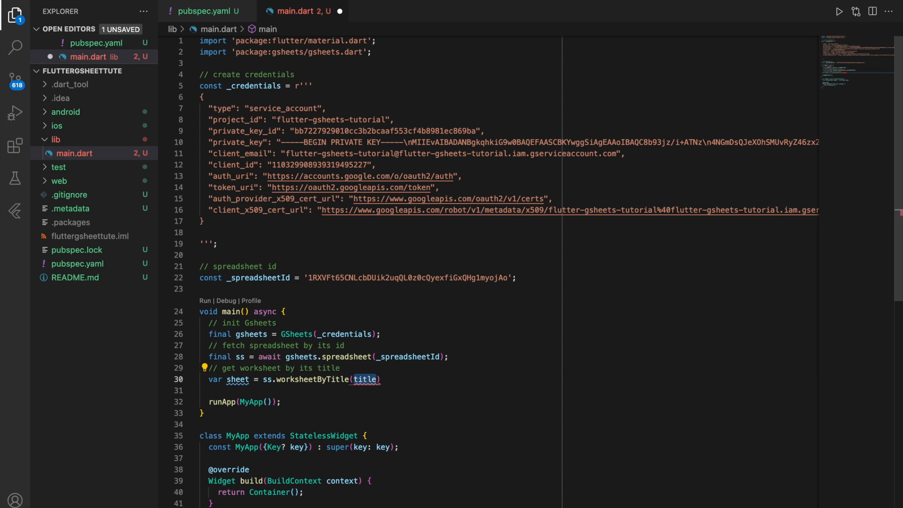
pyautogui.write("'Work'")
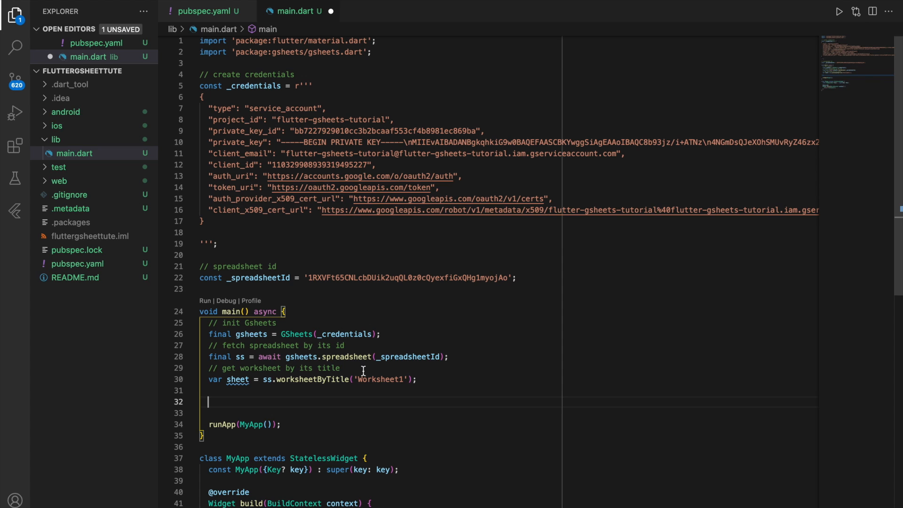
# Step: Add '// updating a cell' and await sheet.values.insertValue('KOKO', column: 1, row: 1)
pyautogui.write('//')
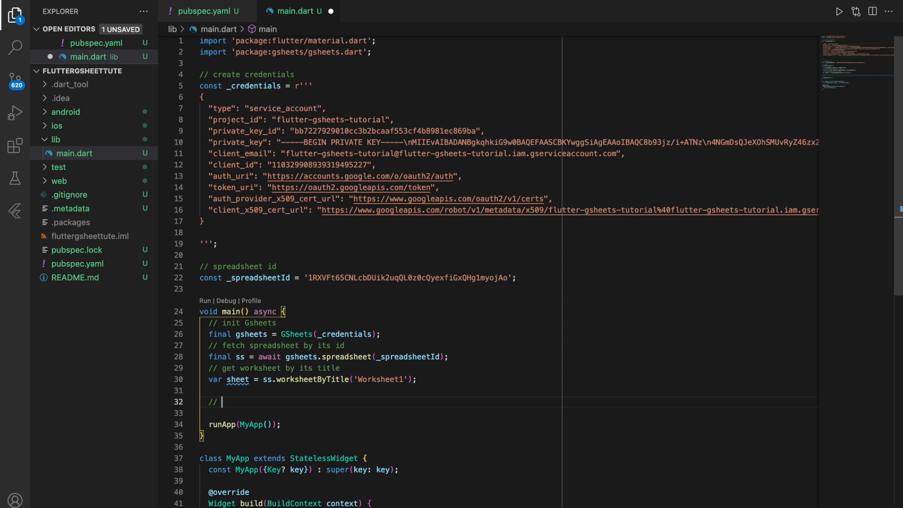
pyautogui.write('updating a cell')
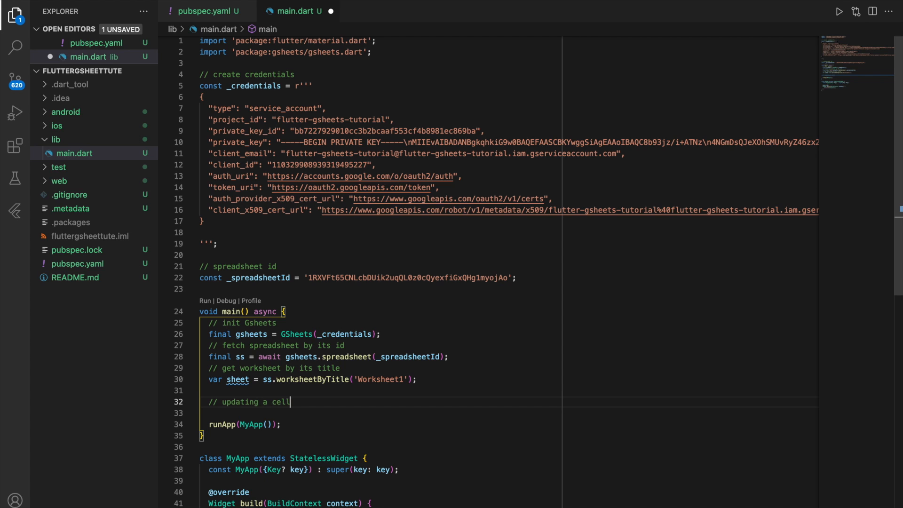
pyautogui.write('await')
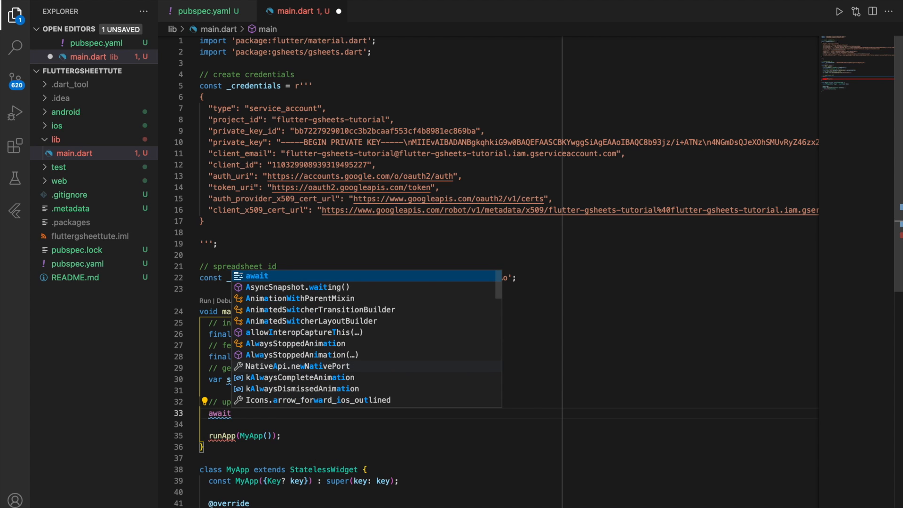
pyautogui.write('sheet.values')
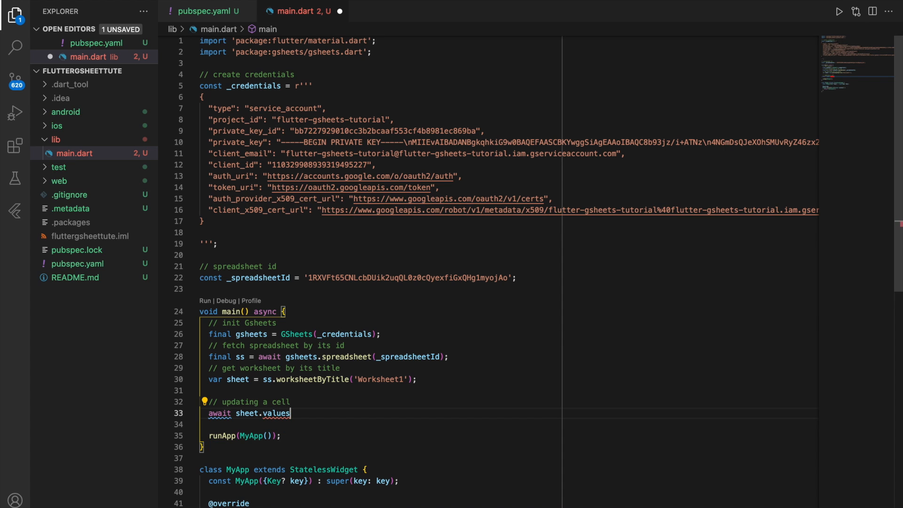
pyautogui.write('.ins')
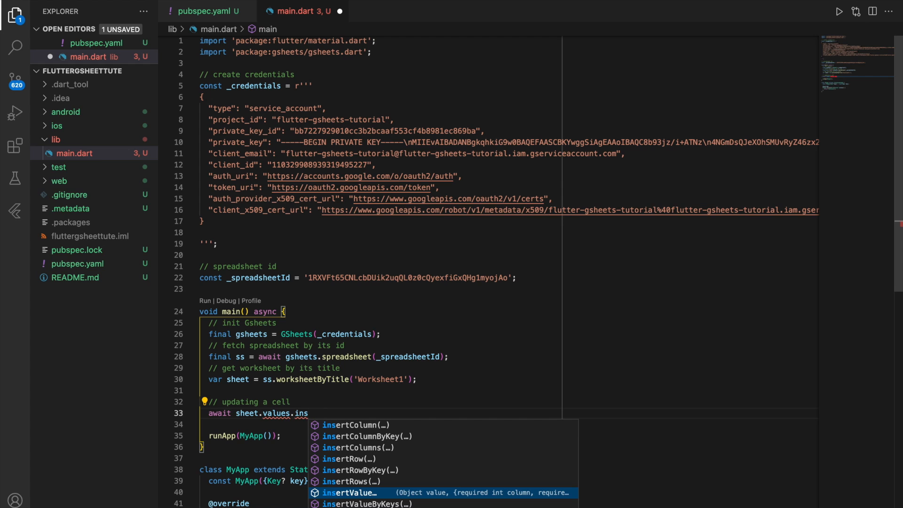
pyautogui.click(349, 491)
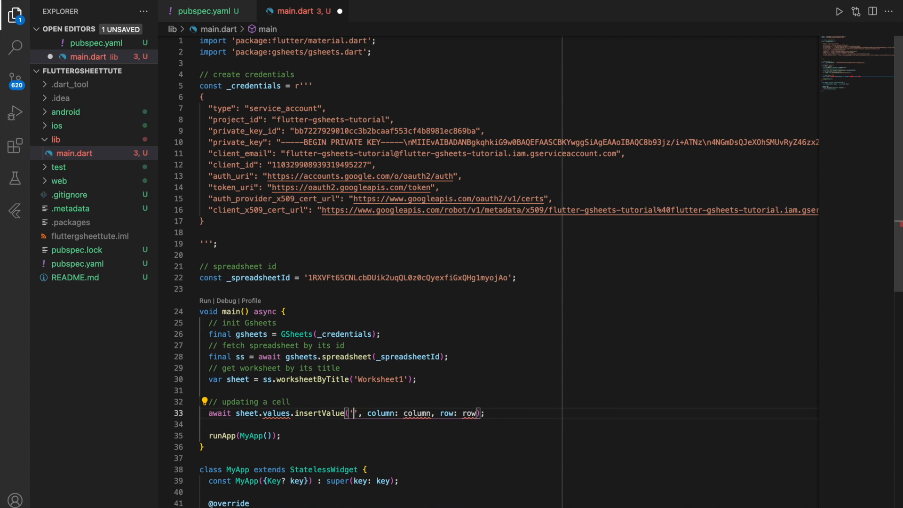
pyautogui.write('KOKO')
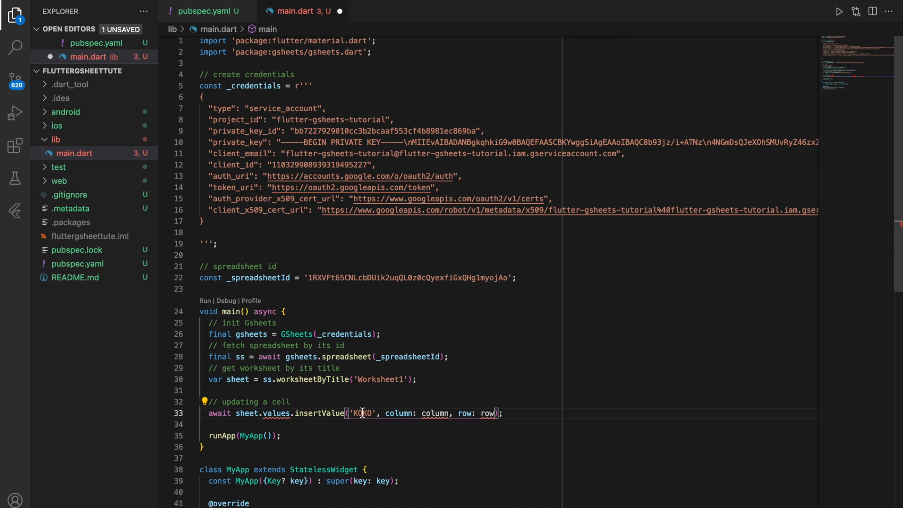
pyautogui.write('1')
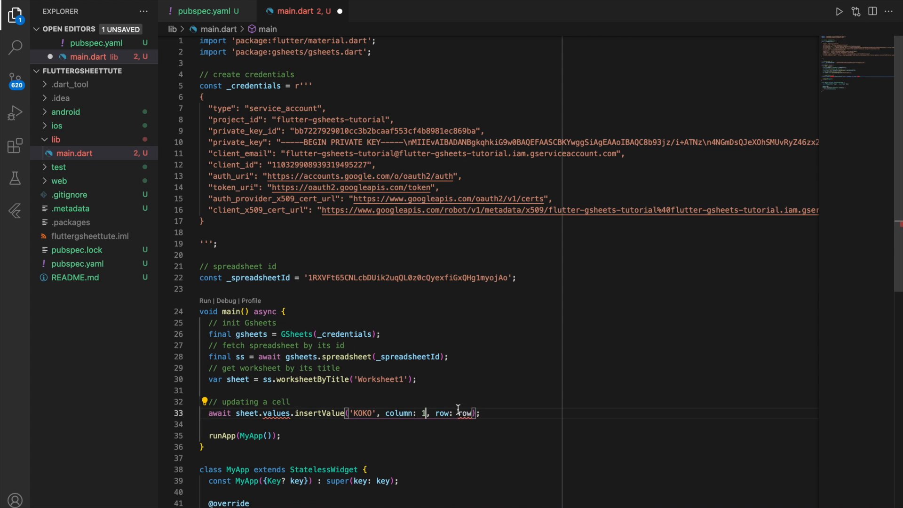
pyautogui.write('1')
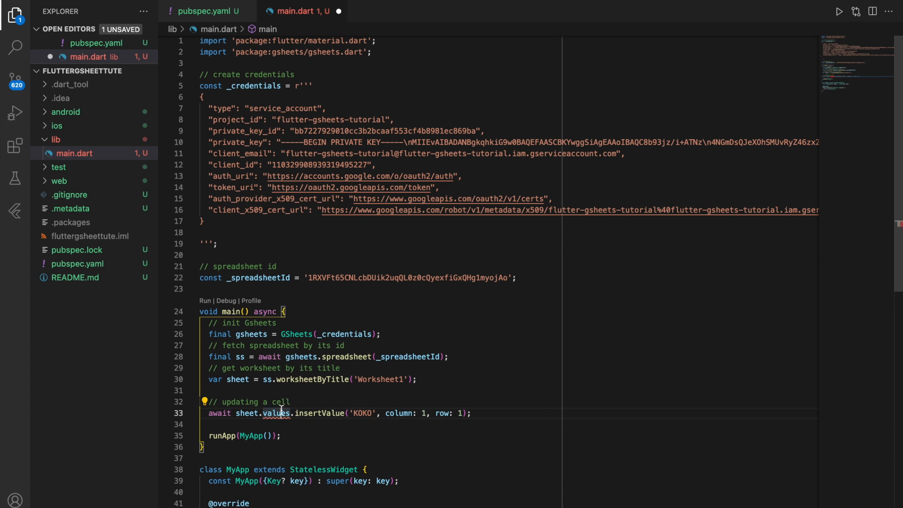
# Step: Apply the 'Add a null check (!)' quick fix so the call uses sheet!
pyautogui.click(204, 402)
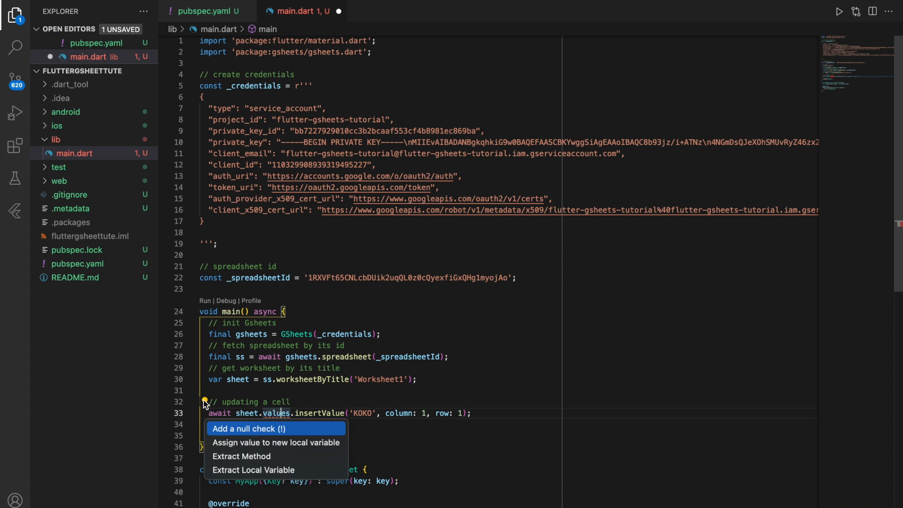
pyautogui.click(249, 429)
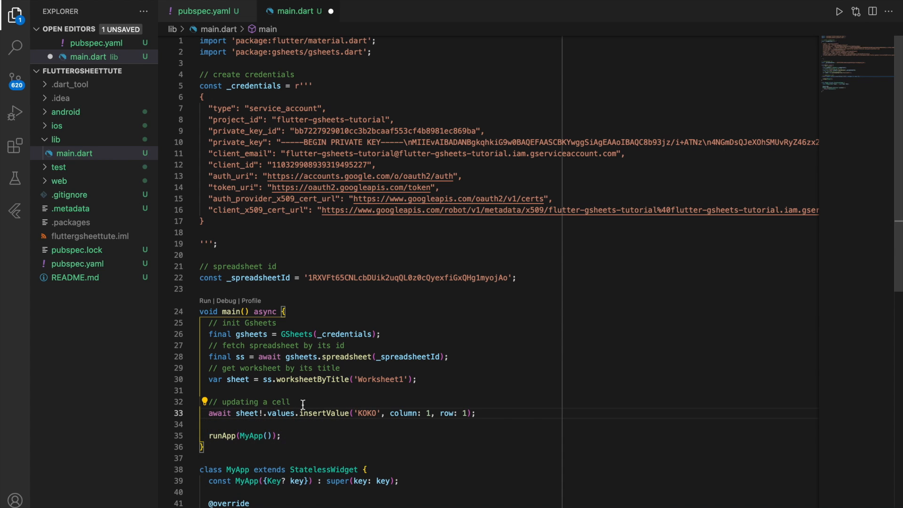
pyautogui.doubleClick(245, 412)
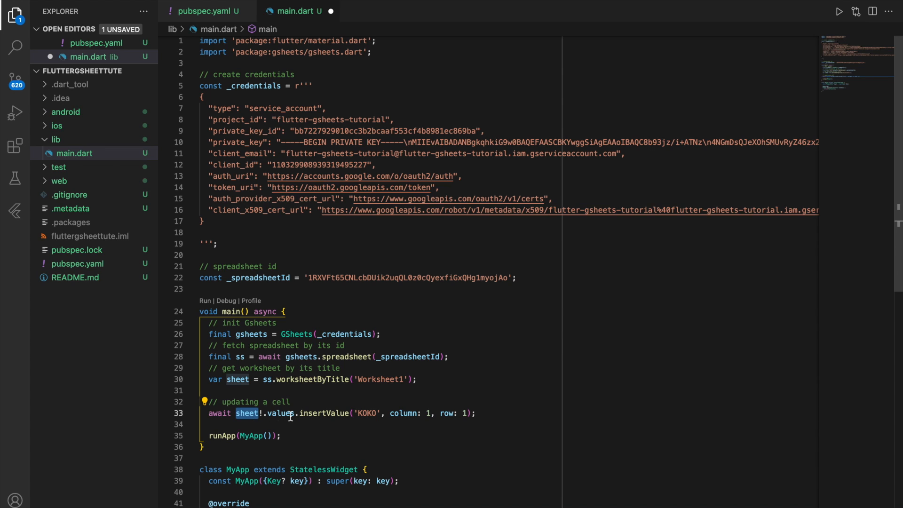
pyautogui.click(475, 413)
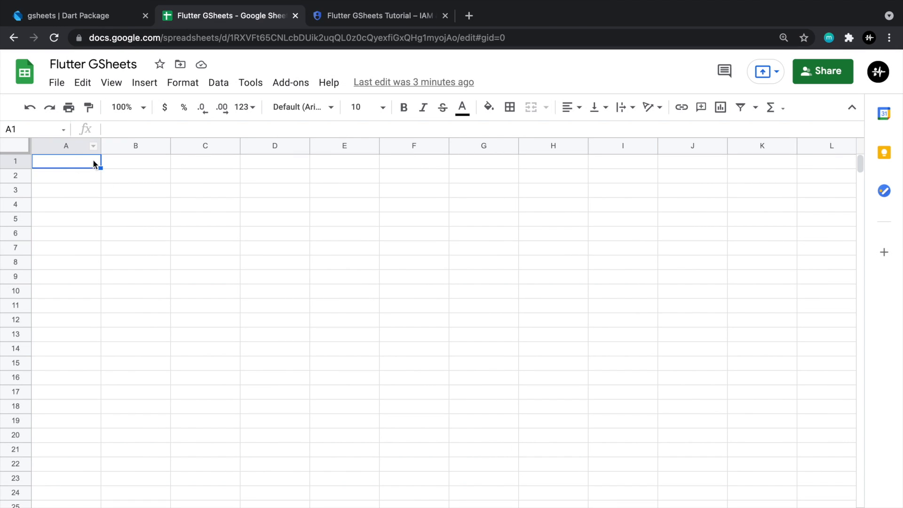
pyautogui.moveTo(283, 235)
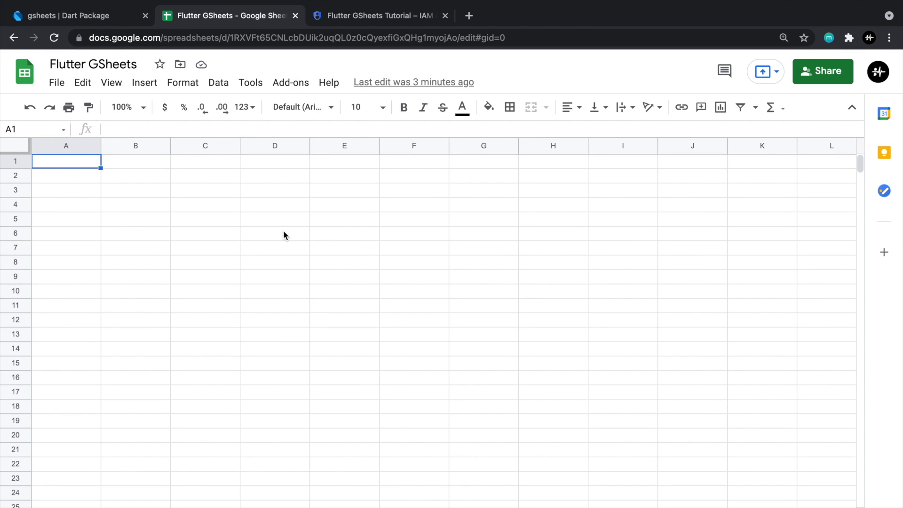
# Step: Confirm KOKO appears in cell A1 of the Flutter GSheets spreadsheet and select another cell
pyautogui.write('KOKO')
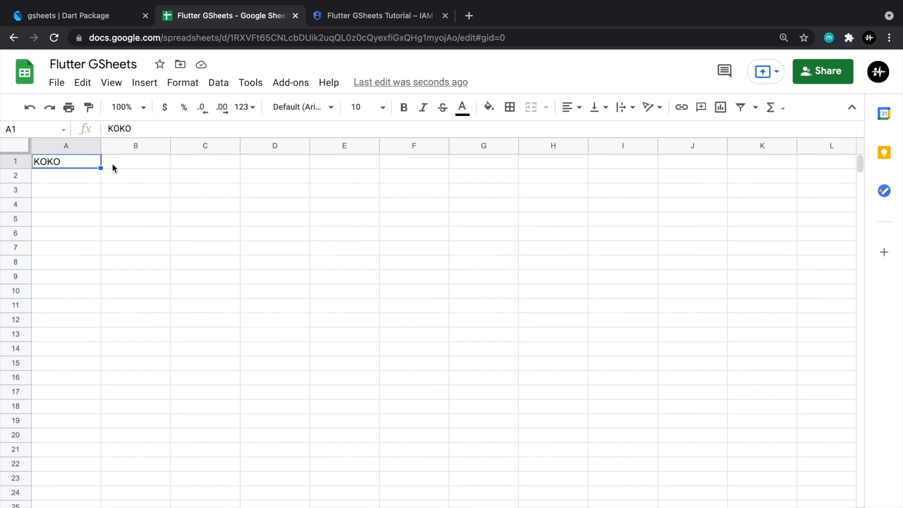
pyautogui.click(135, 190)
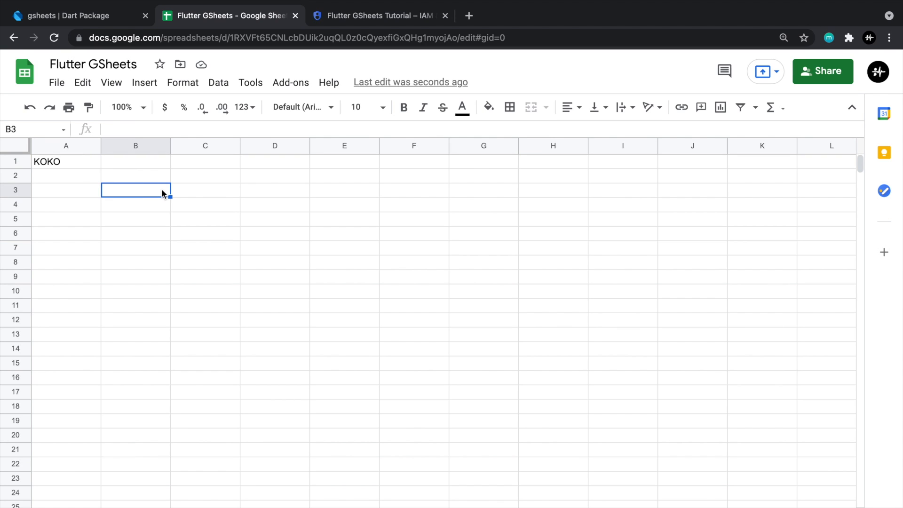